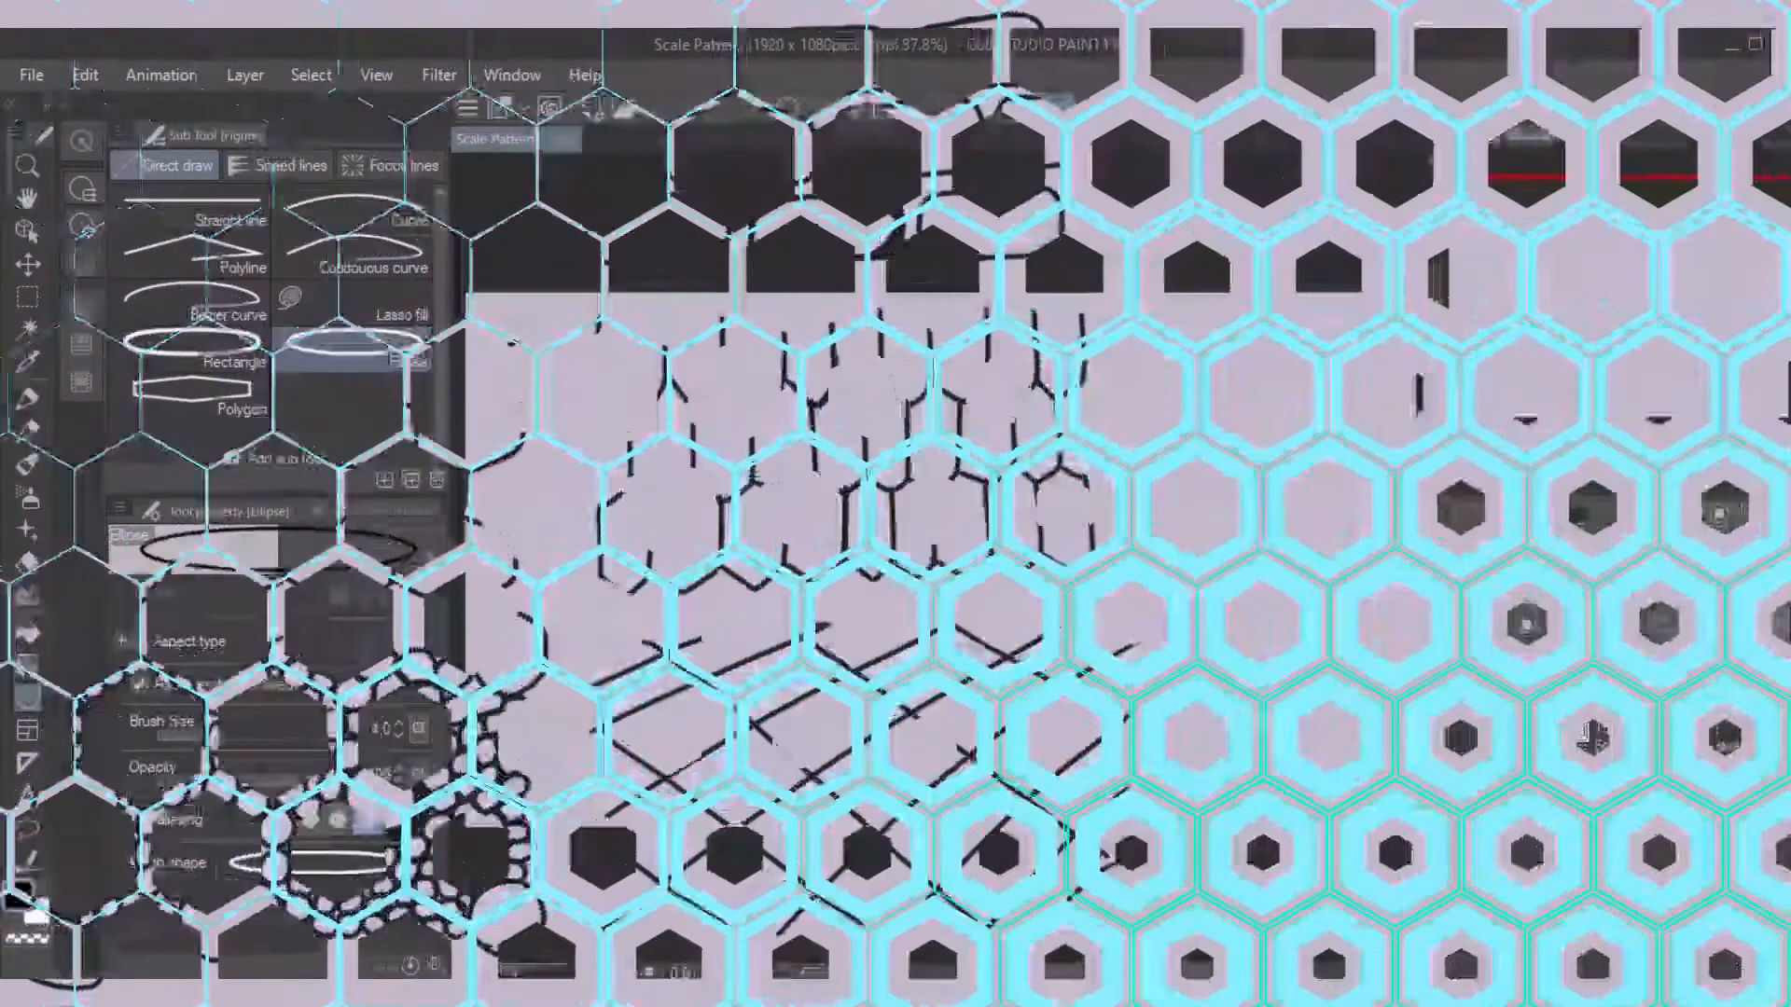
Erase stray lines from the fish-scale drawing and duplicate its folder
{"action": "left_click", "coordinate": [376, 74]}
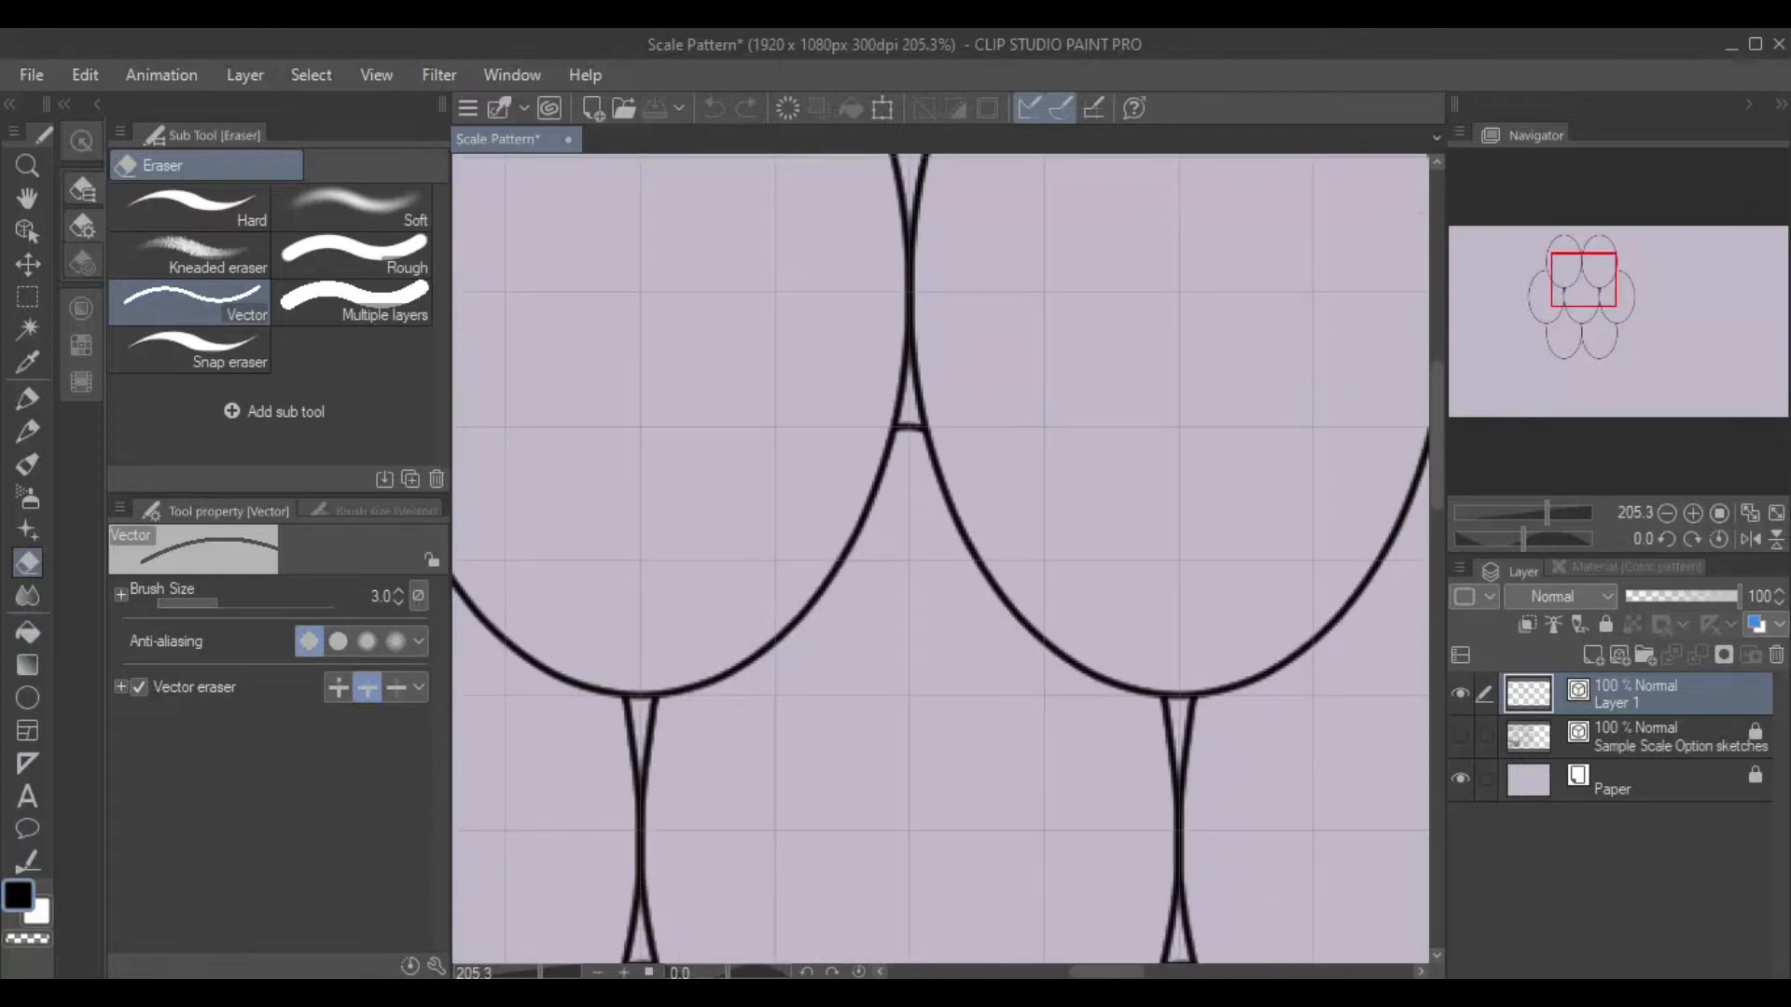
{"action": "scroll", "scroll_direction": "down", "scroll_amount": 3}
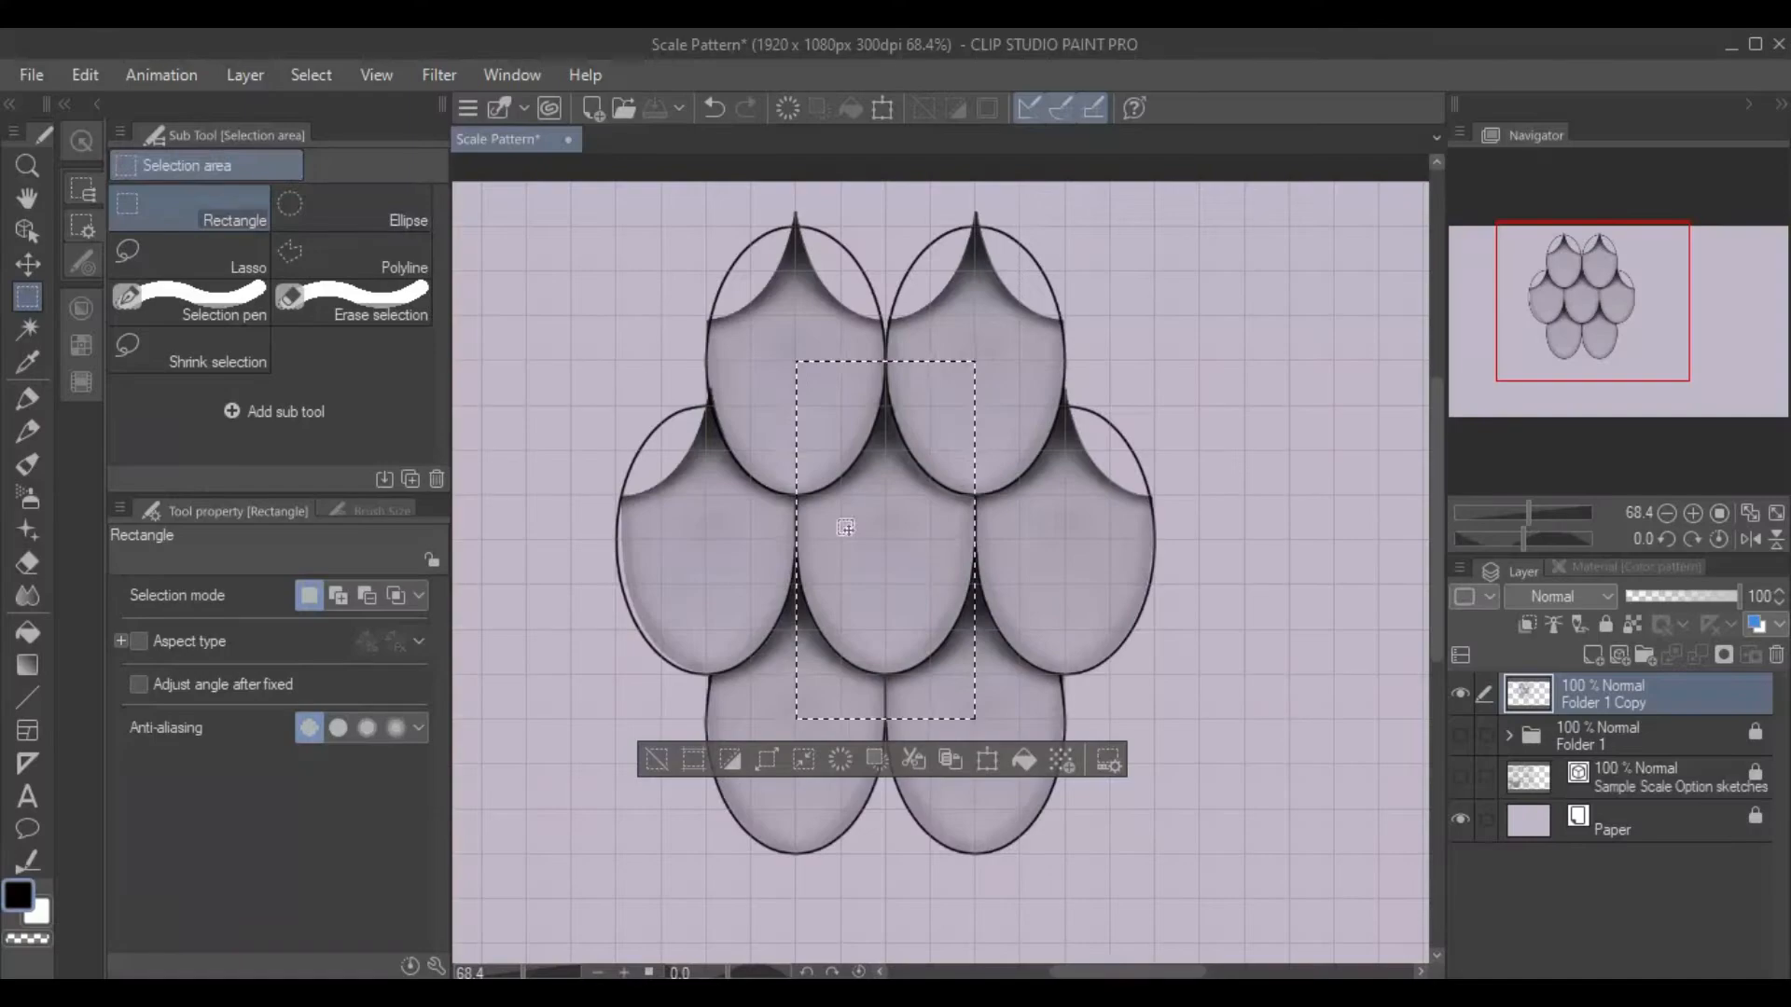
Register the scale tile as image material 'Fish Scales' with vertical and horizontal tiling
{"action": "left_click", "coordinate": [83, 74]}
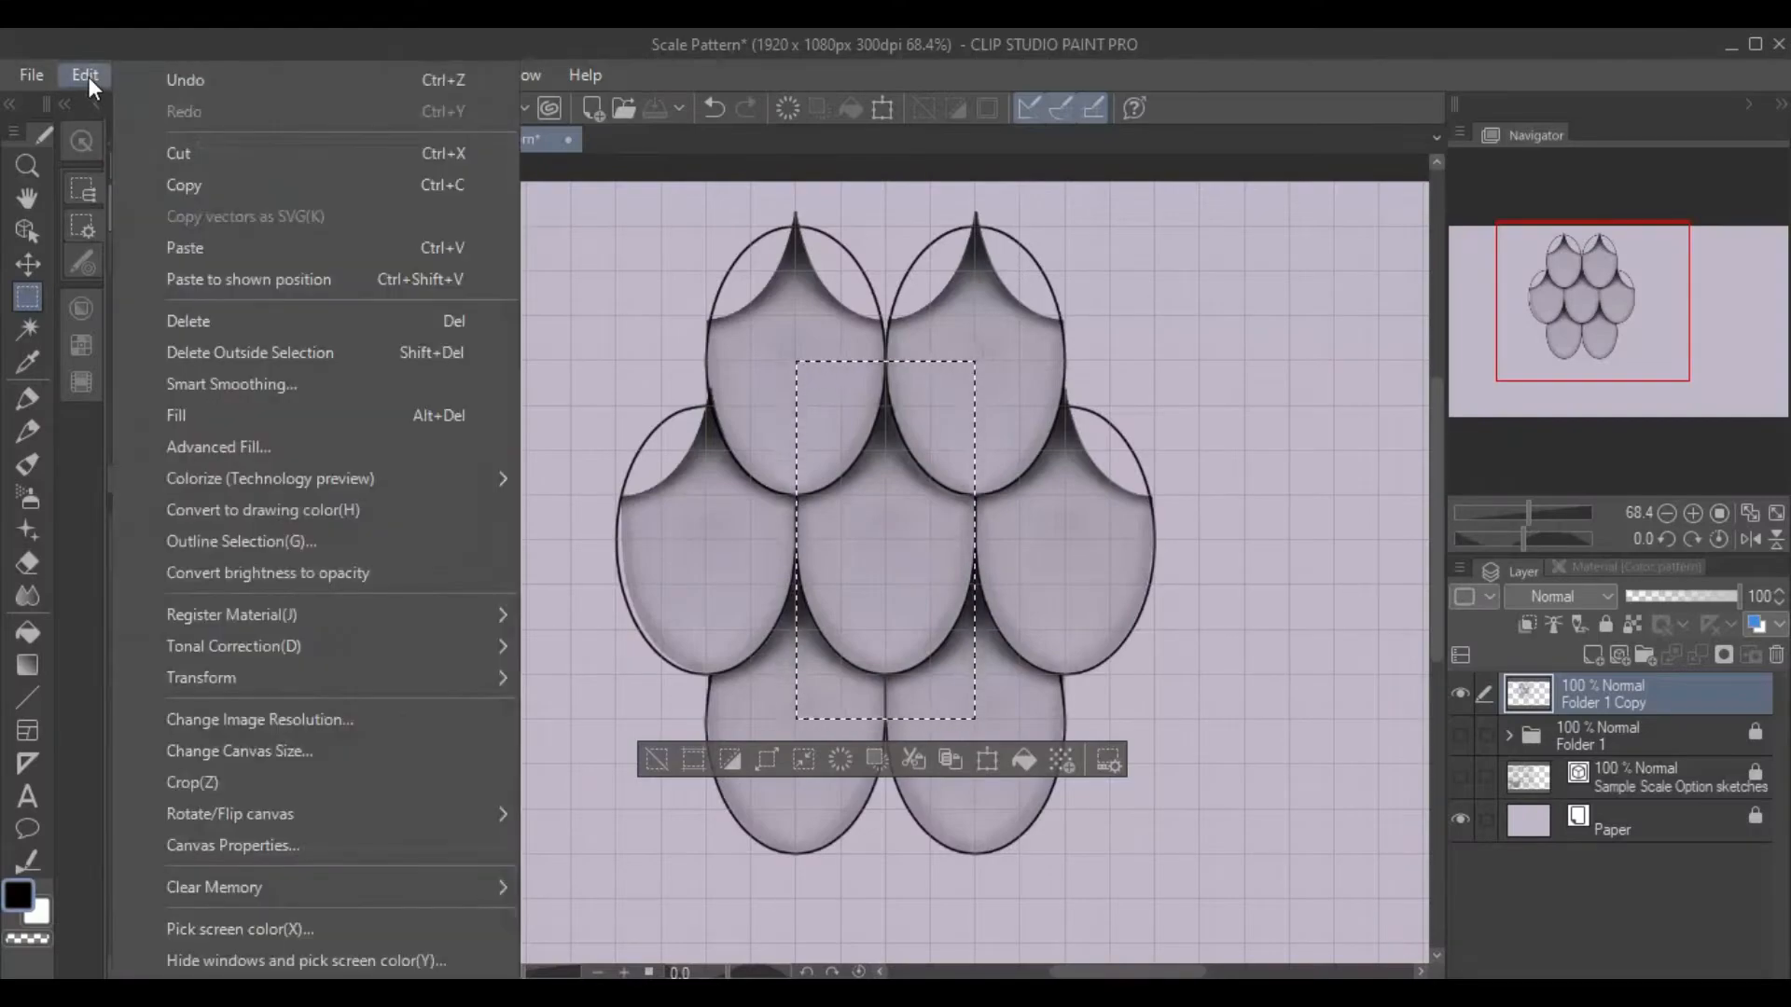
{"action": "mouse_move", "coordinate": [315, 615]}
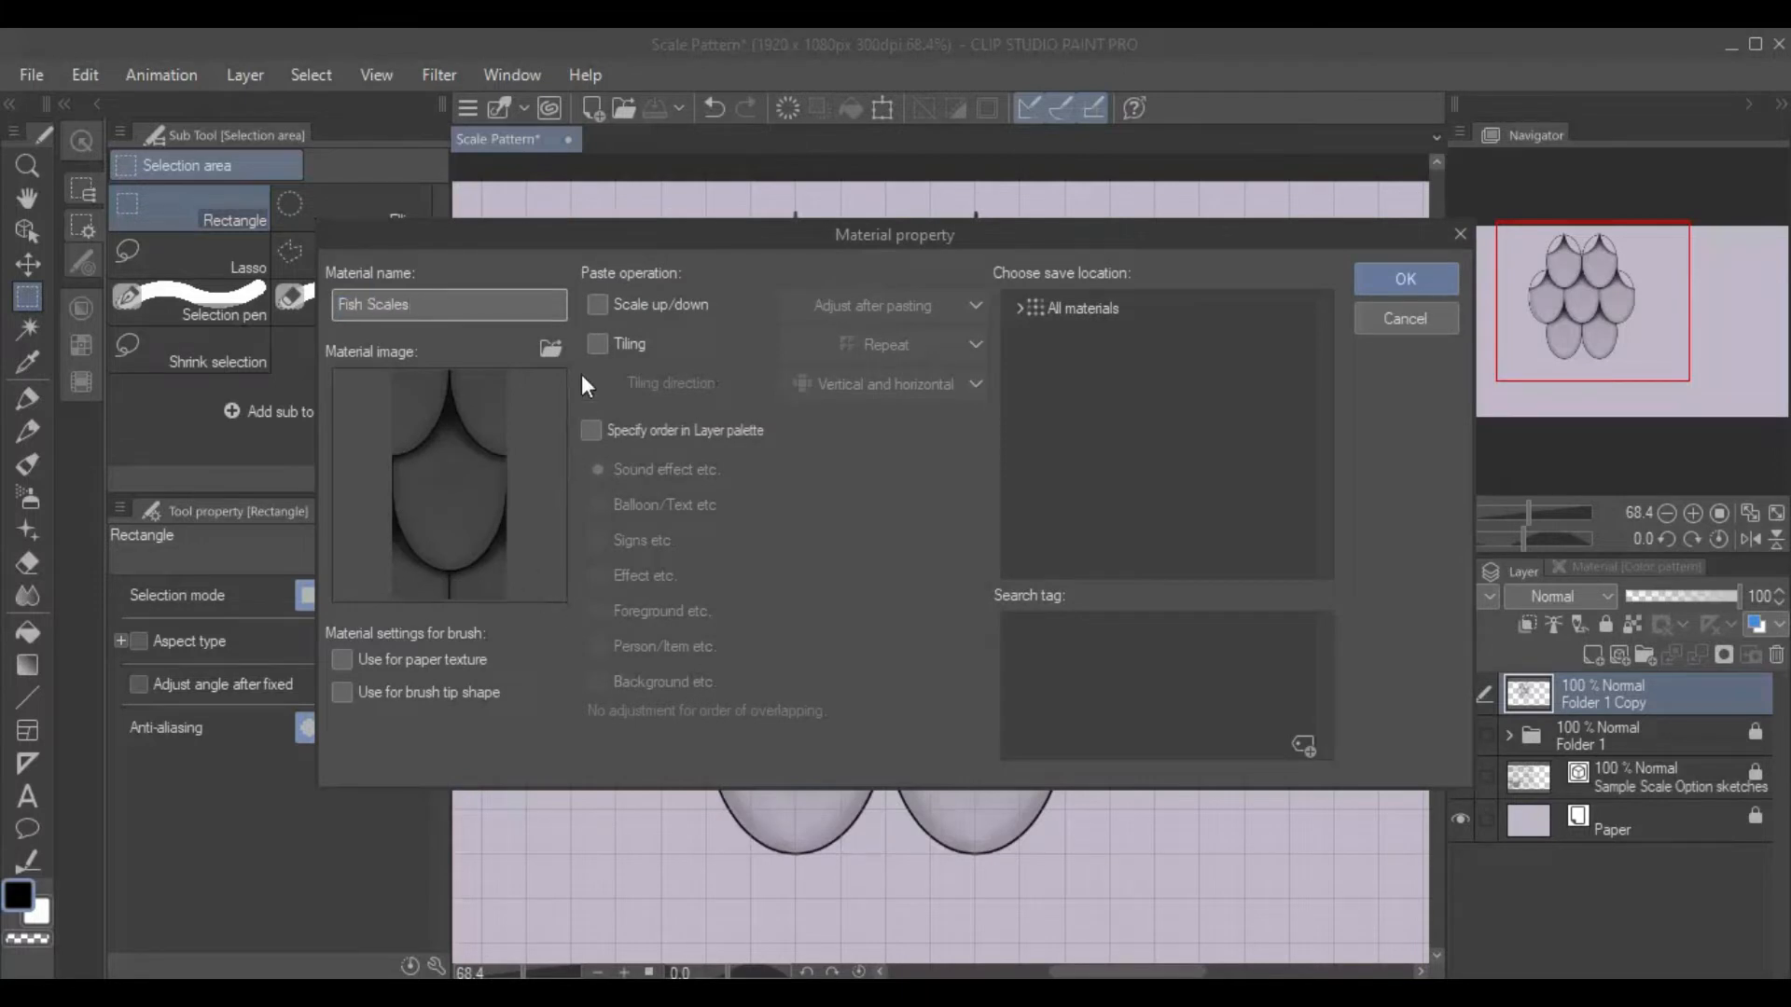
{"action": "left_click", "coordinate": [596, 345]}
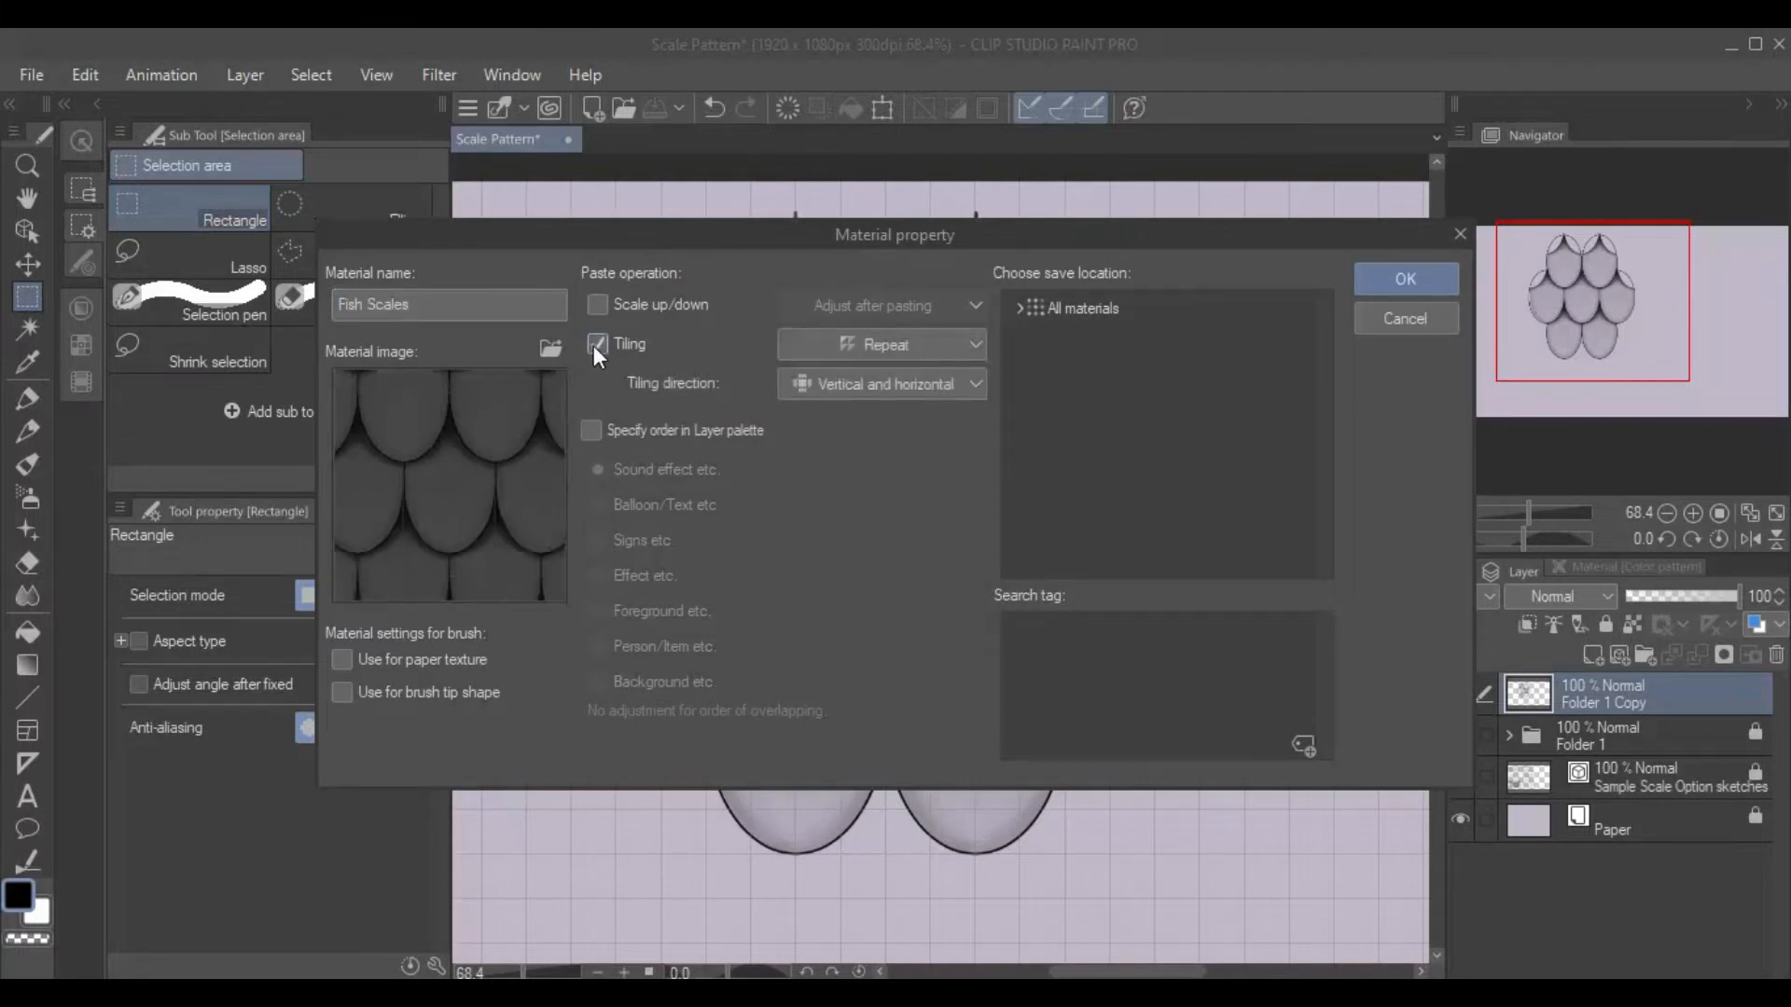
{"action": "left_click", "coordinate": [1020, 309]}
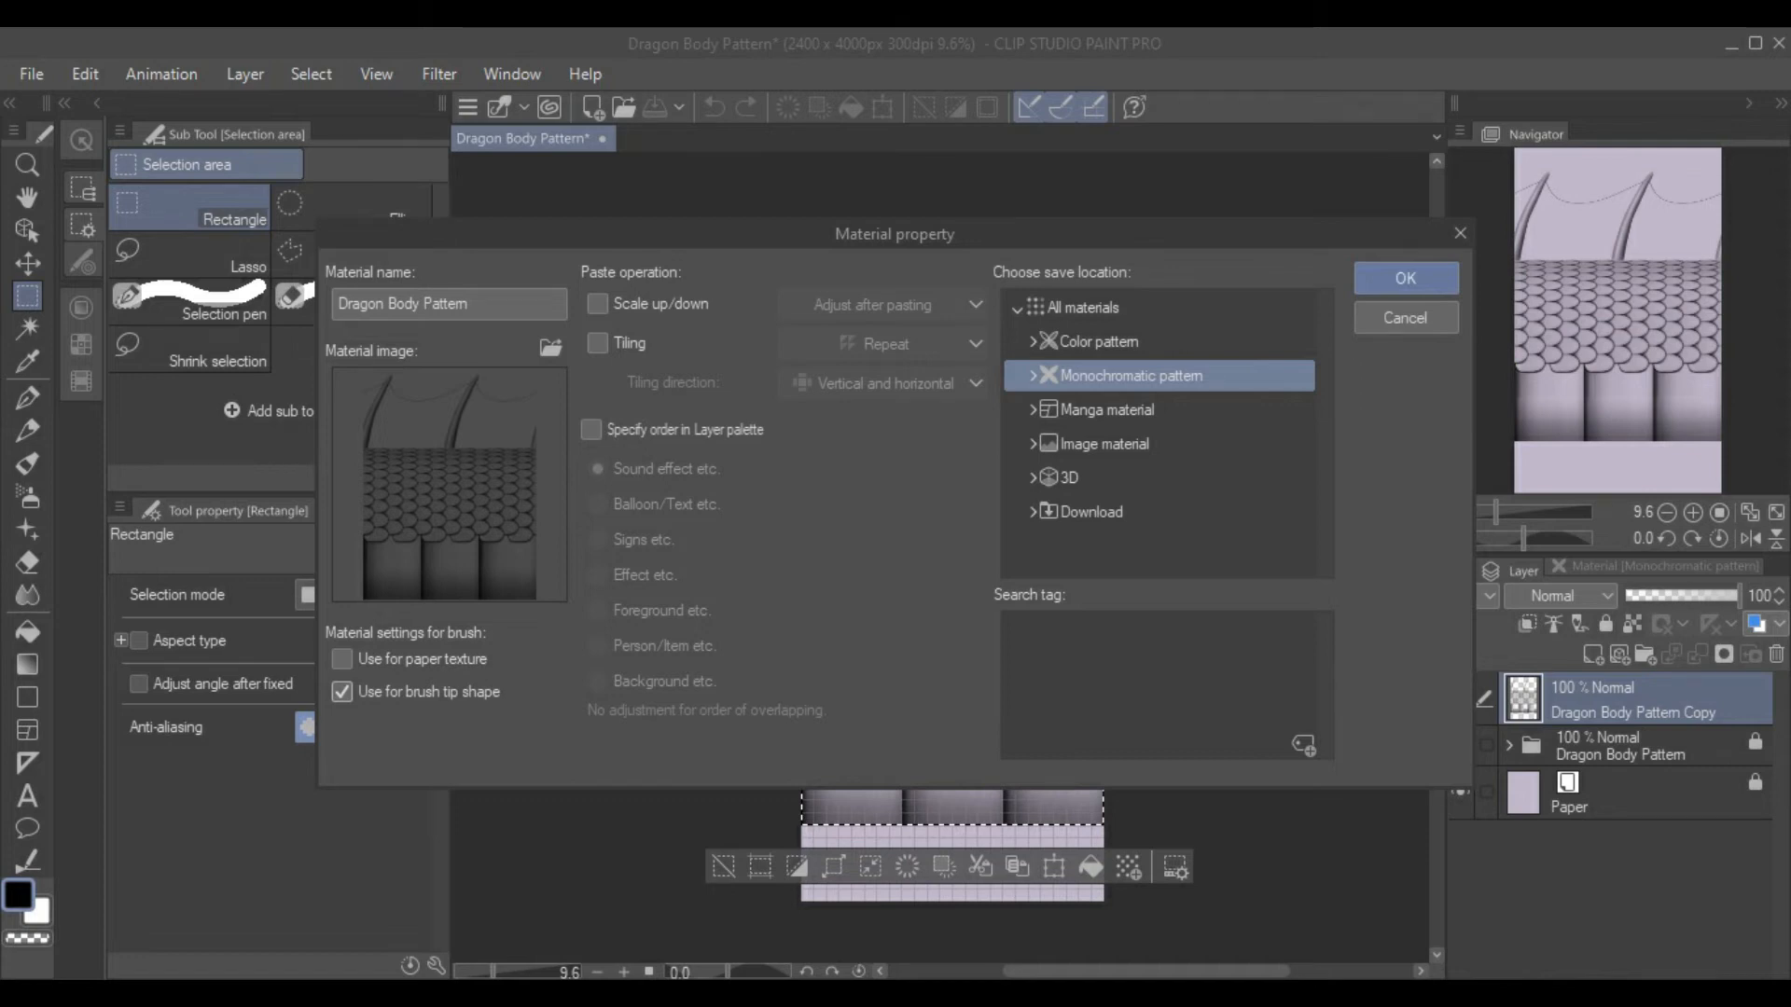
Save the Dragon Body Pattern brush-tip material and copy G-pen as 'Dragon Body Pattern'
{"action": "left_click", "coordinate": [1405, 278]}
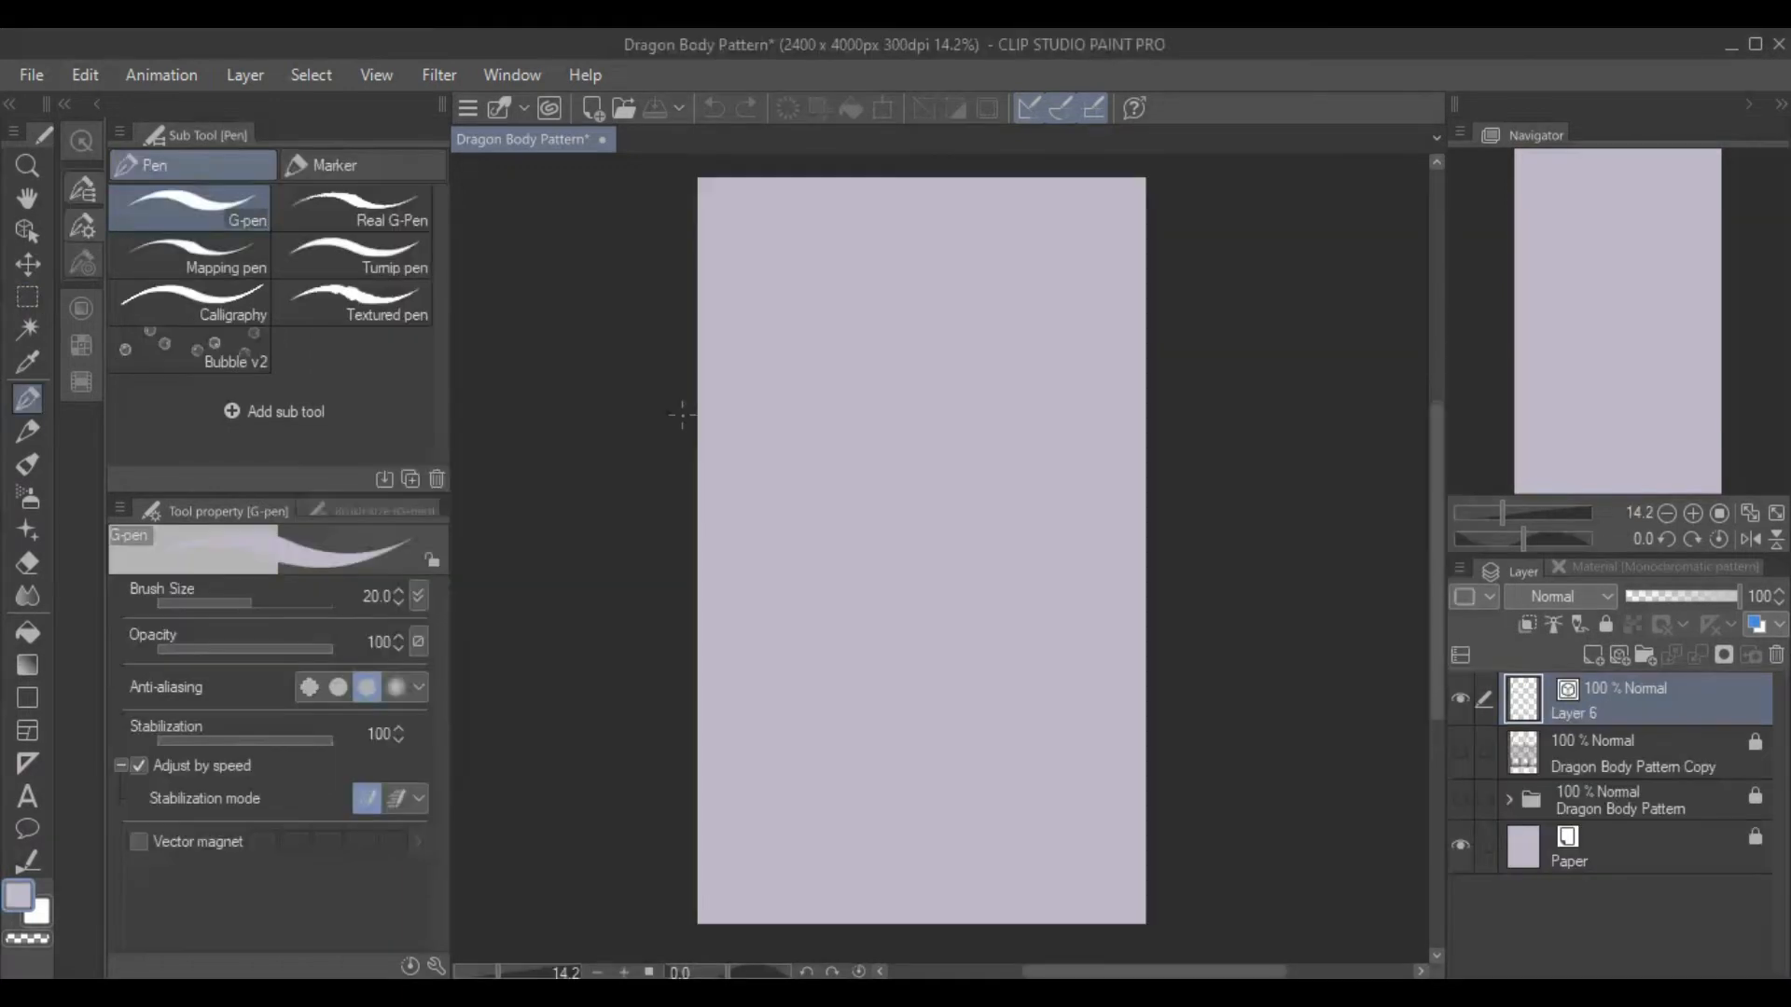
{"action": "mouse_move", "coordinate": [410, 480]}
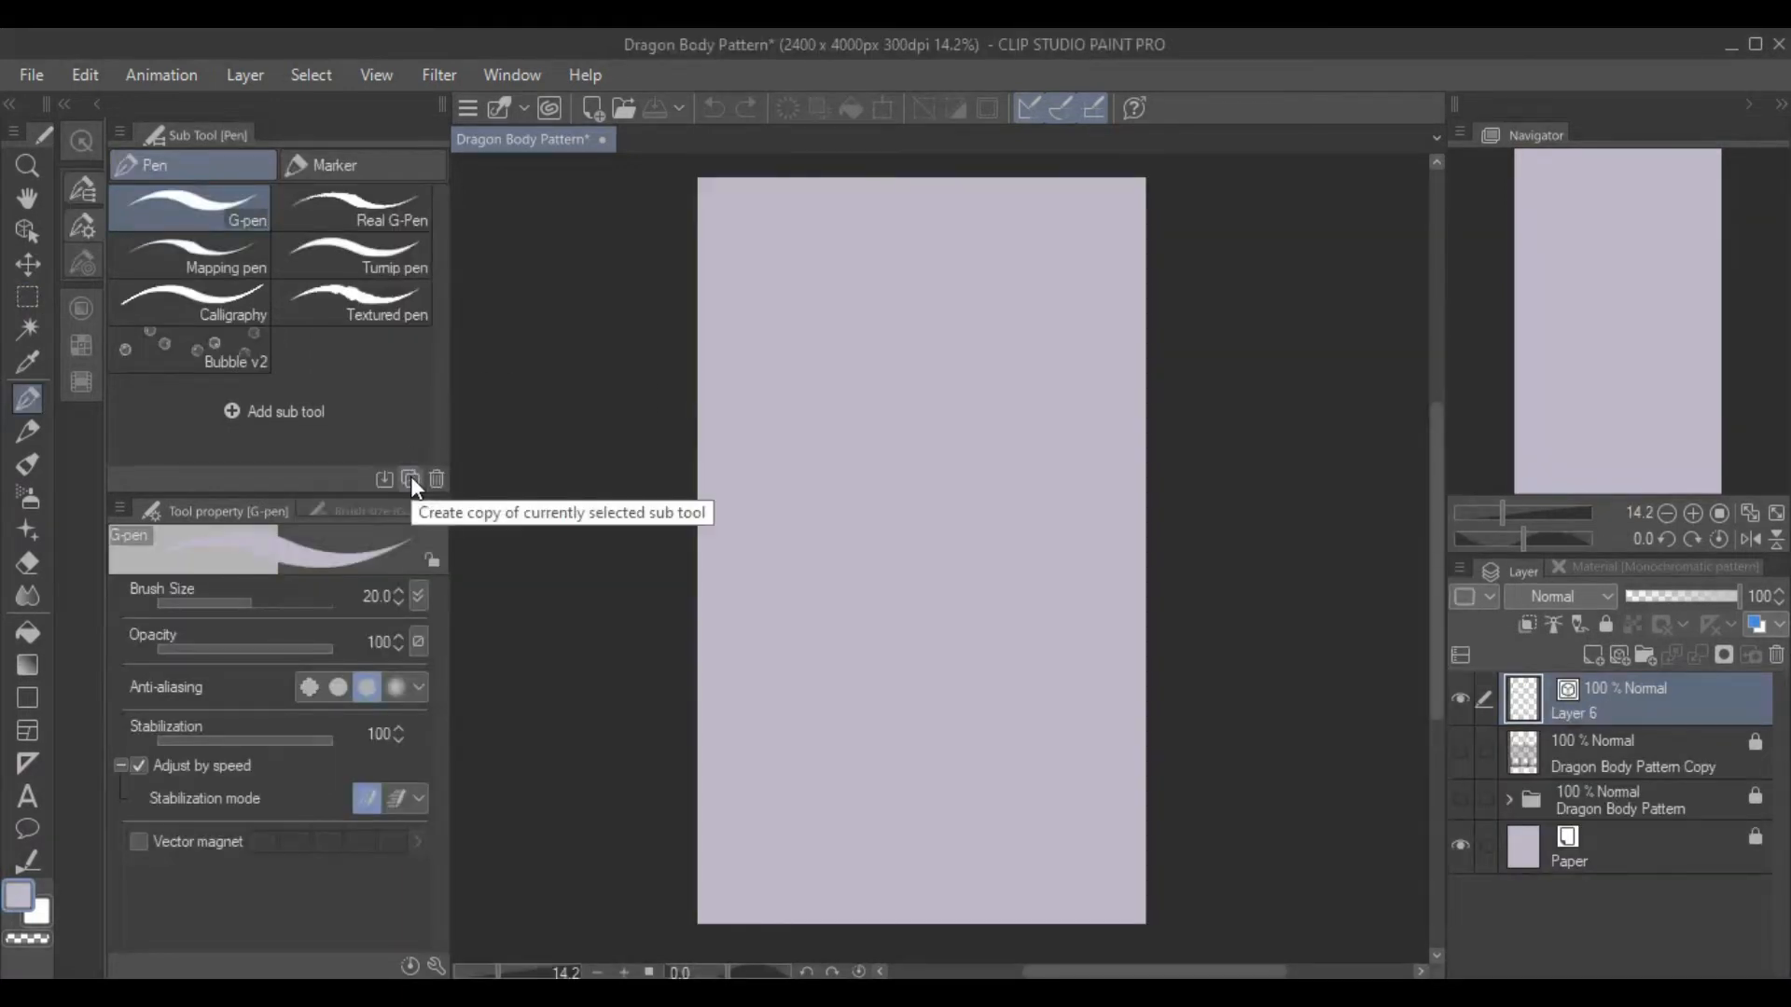
{"action": "left_click", "coordinate": [411, 479]}
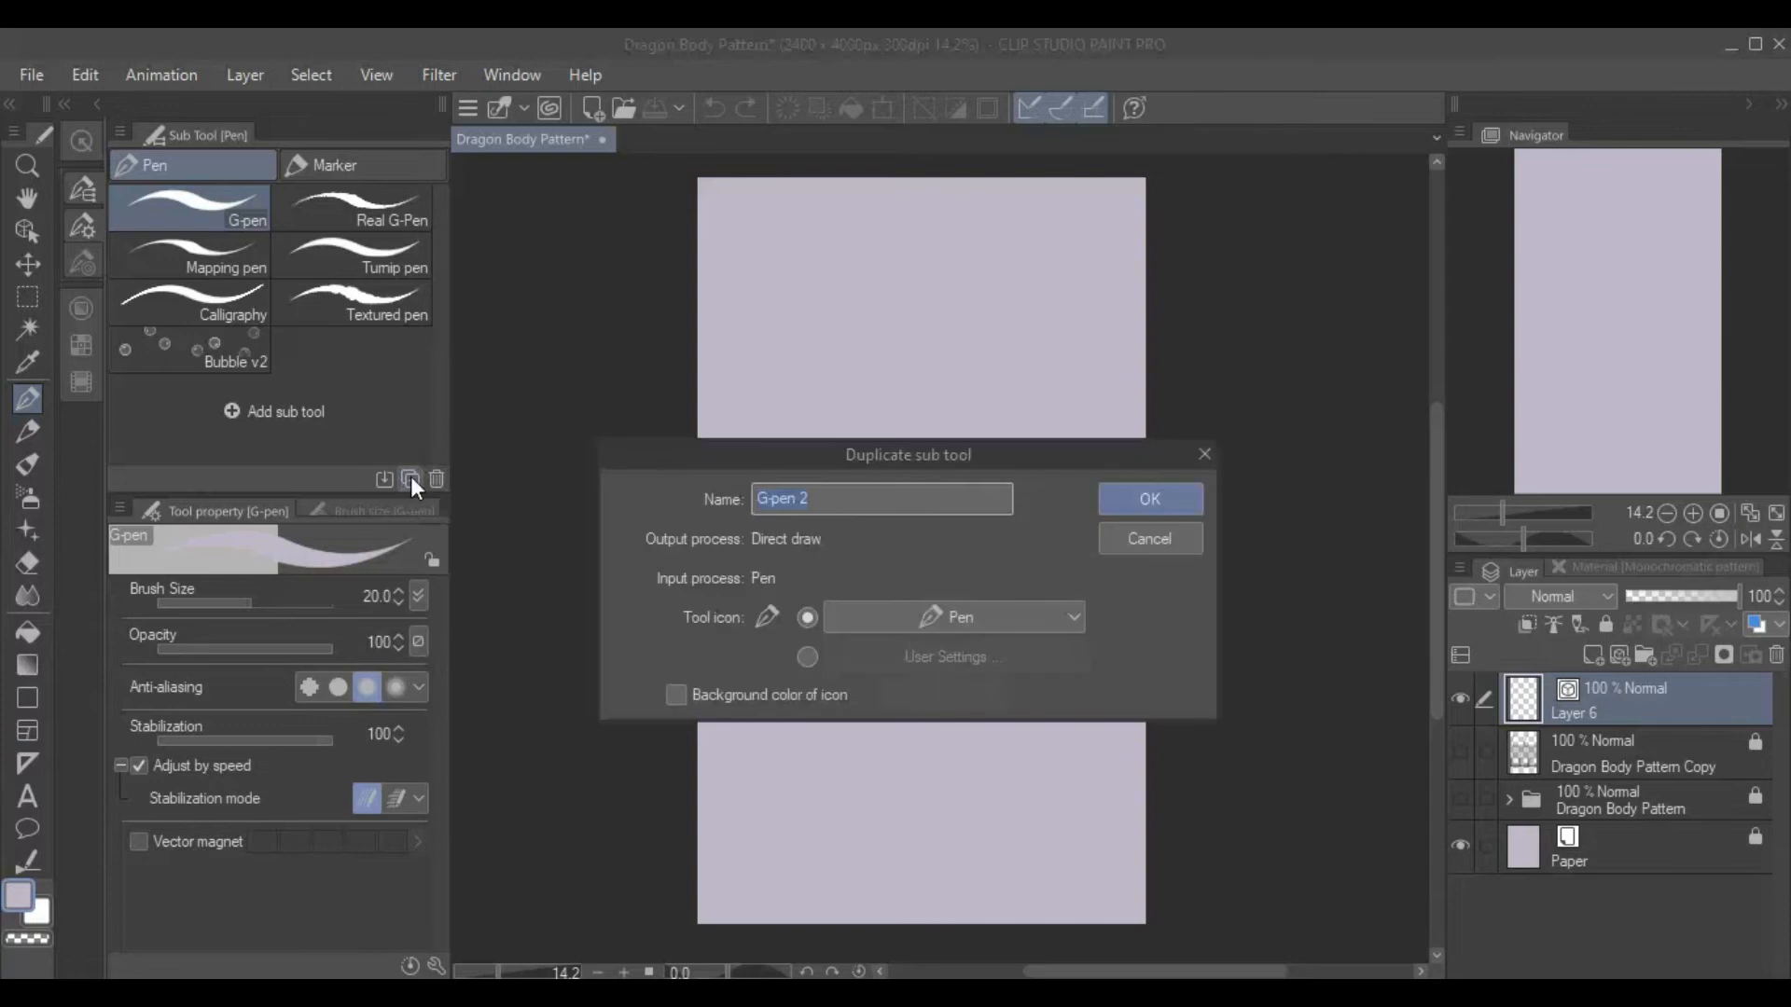
{"action": "type", "text": "Dragon Body Pattern"}
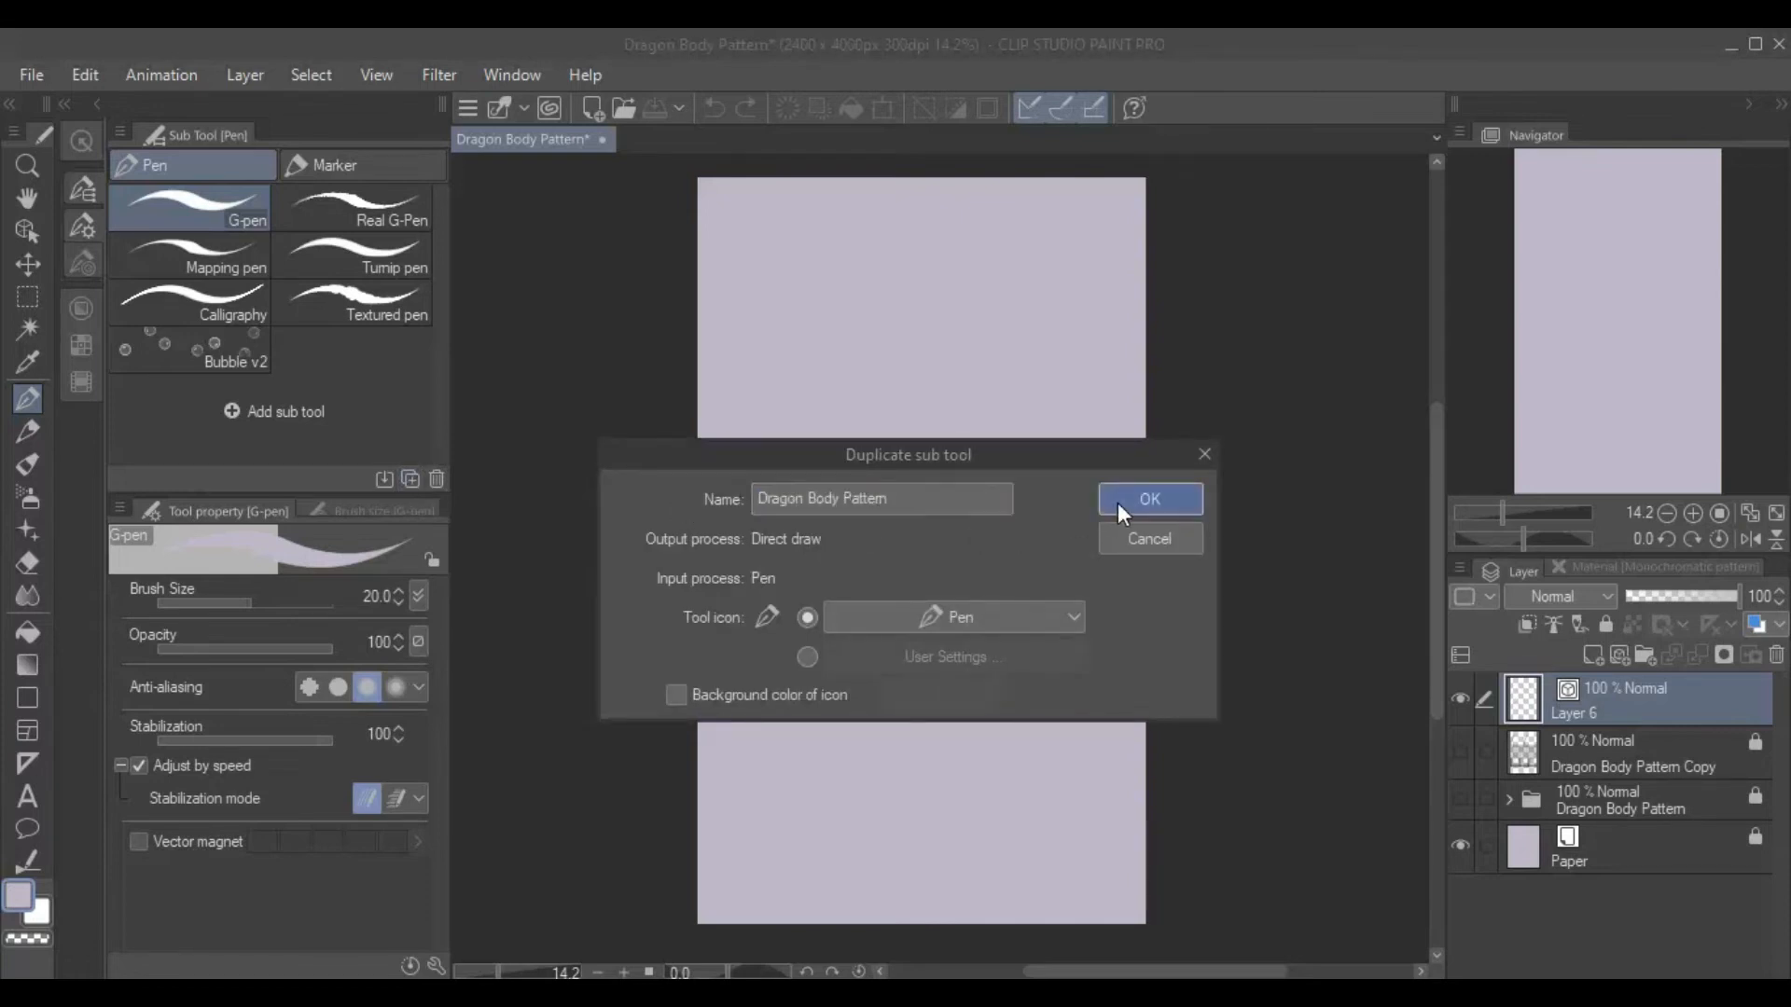
{"action": "left_click", "coordinate": [1149, 499]}
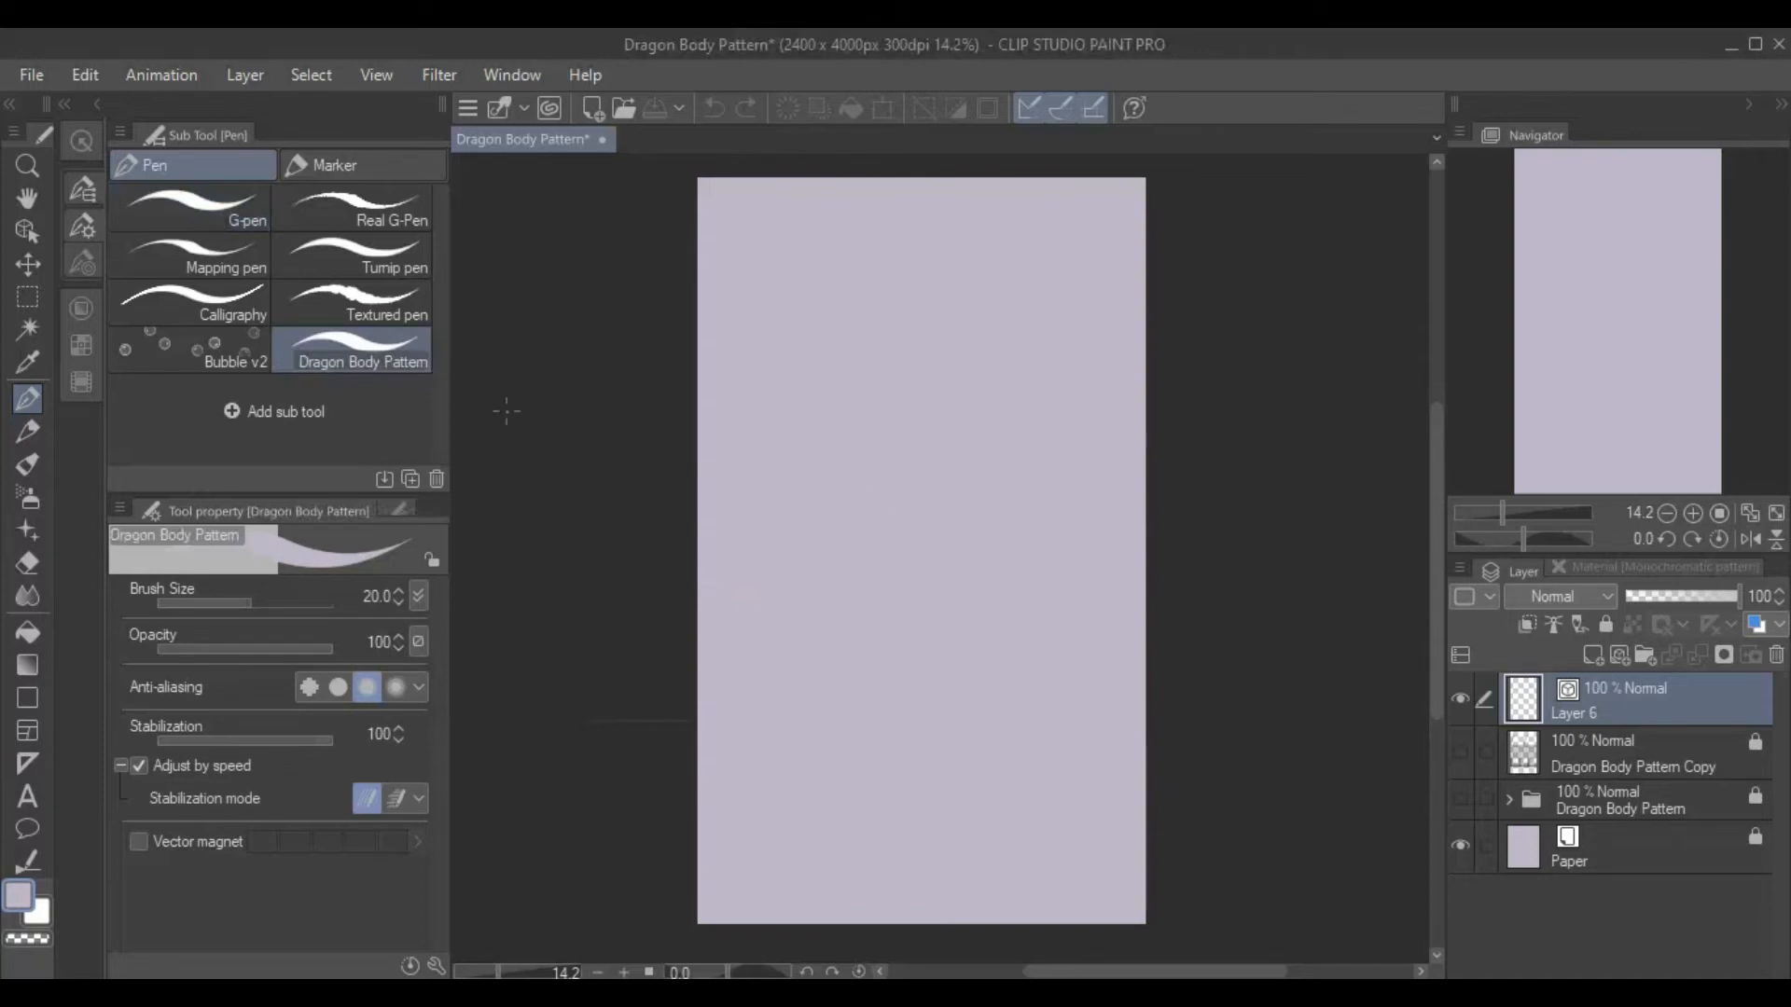
{"action": "mouse_move", "coordinate": [463, 920]}
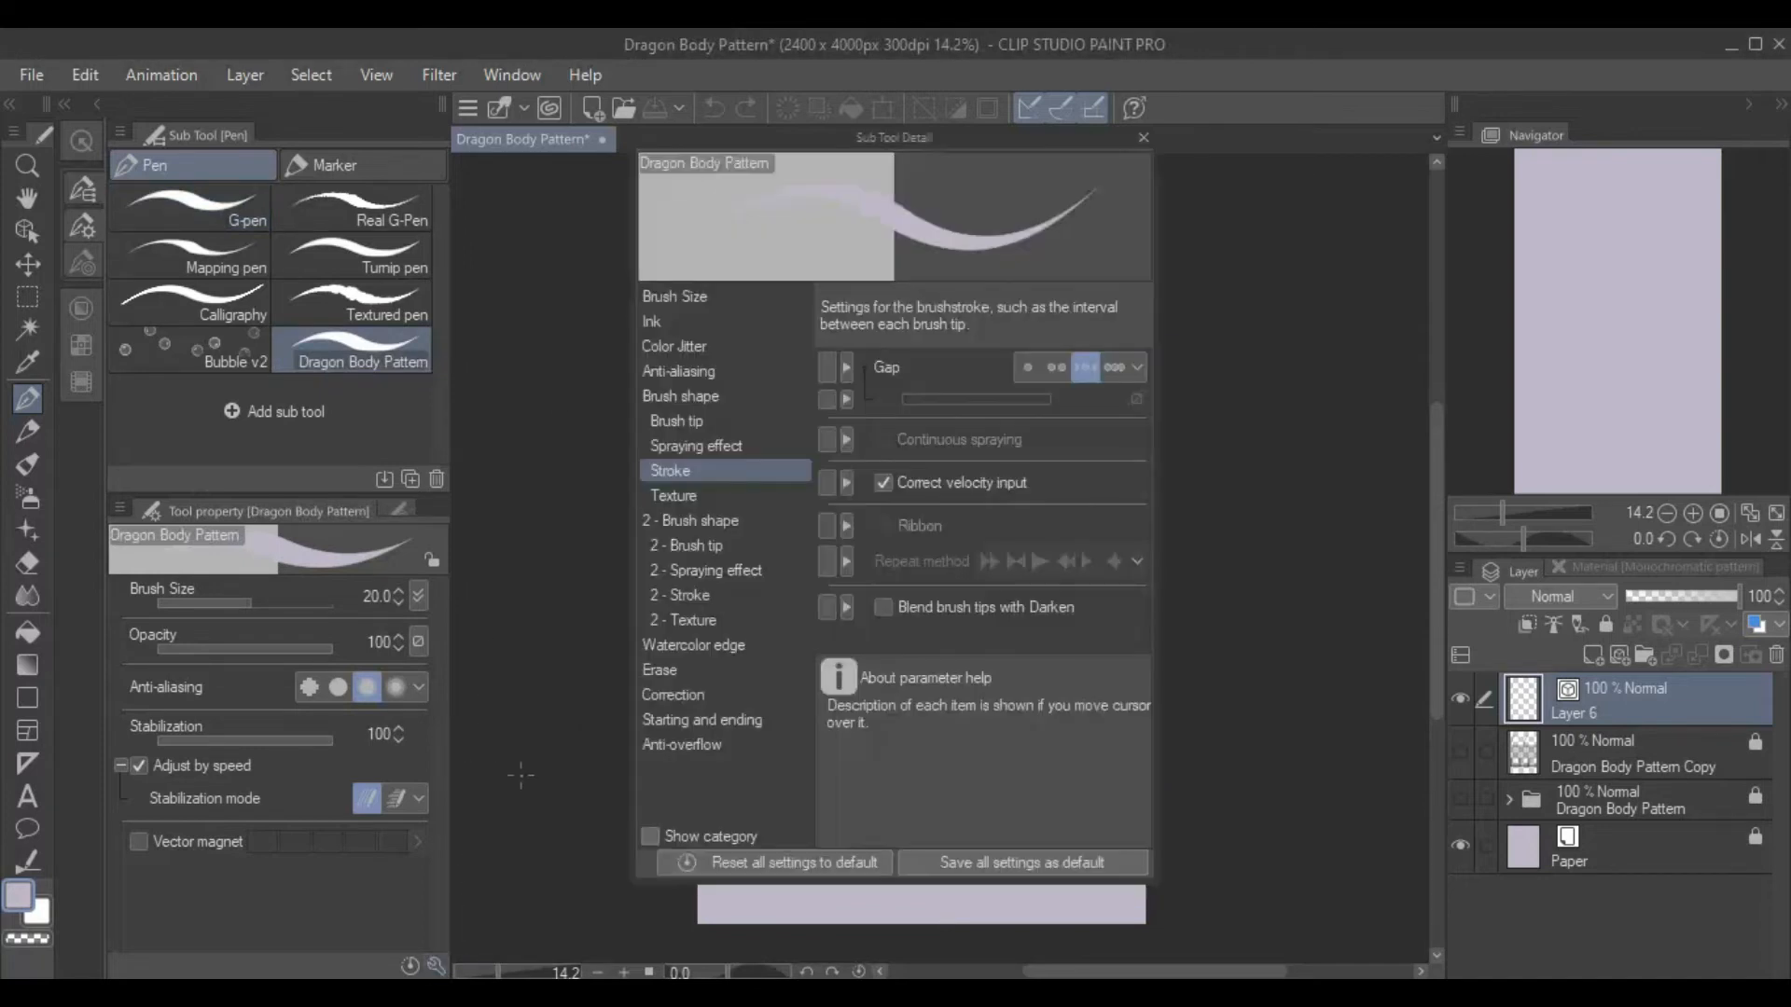
{"action": "mouse_move", "coordinate": [702, 428]}
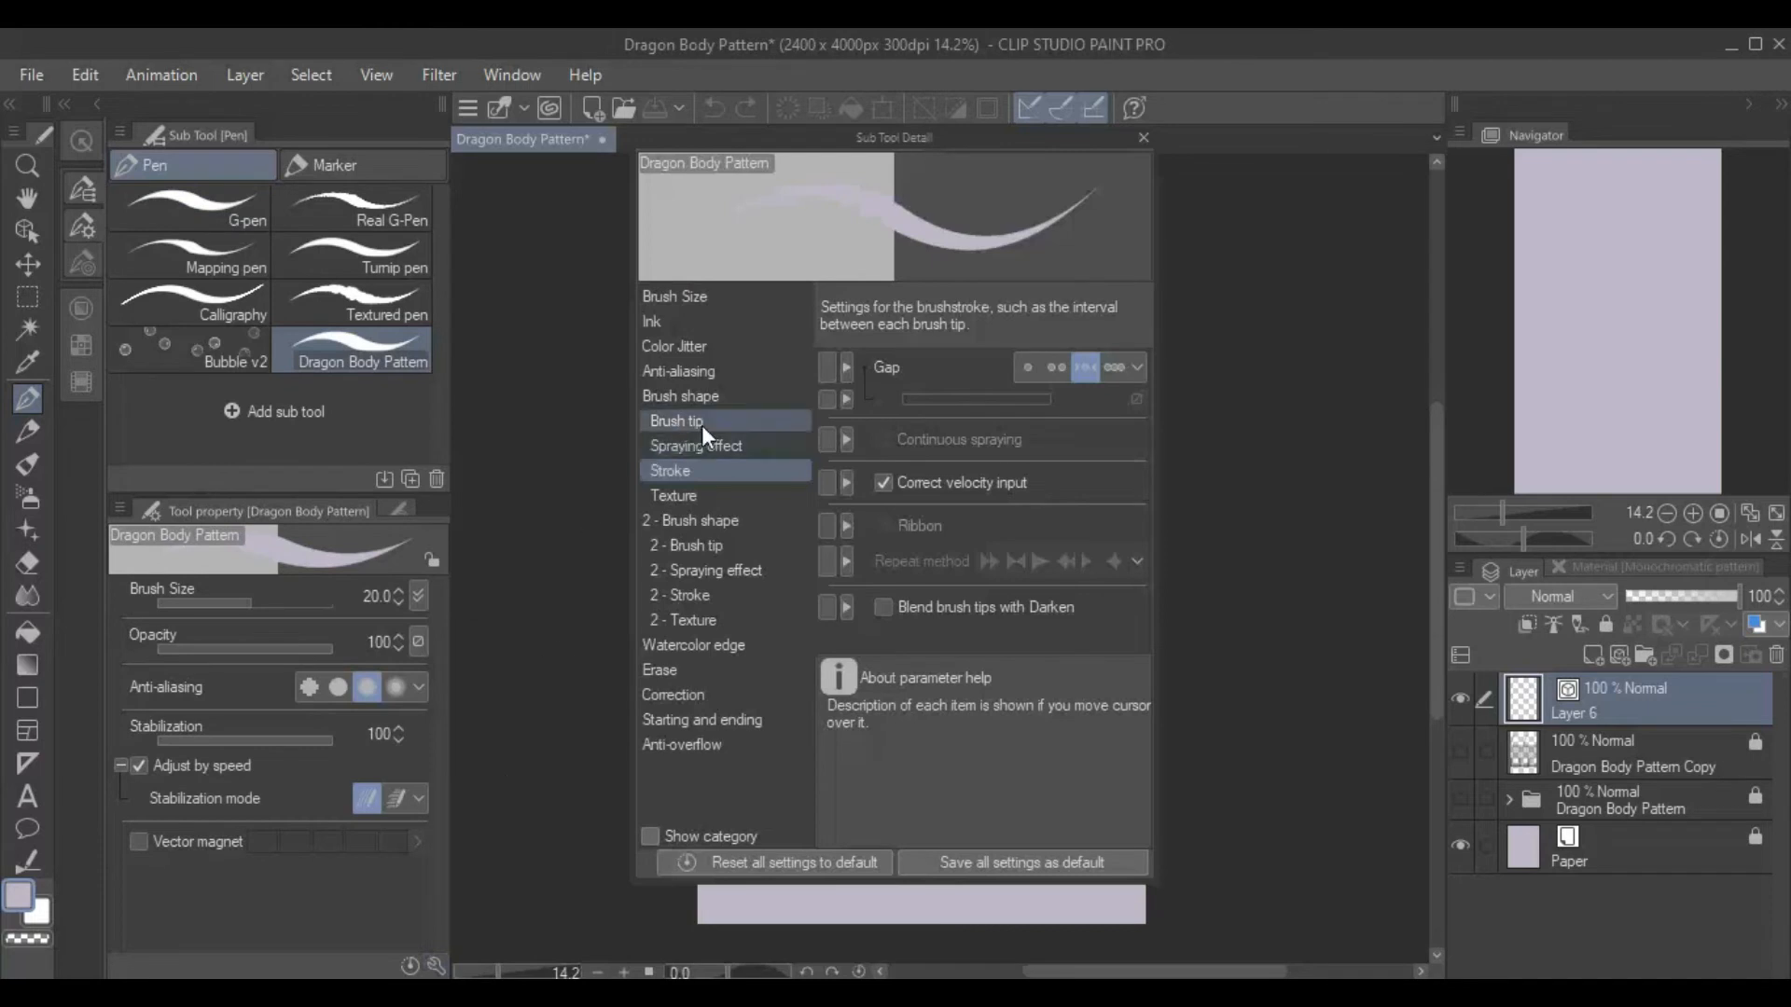
Set the brush tip to the Dragon Body Pattern material
{"action": "left_click", "coordinate": [677, 422]}
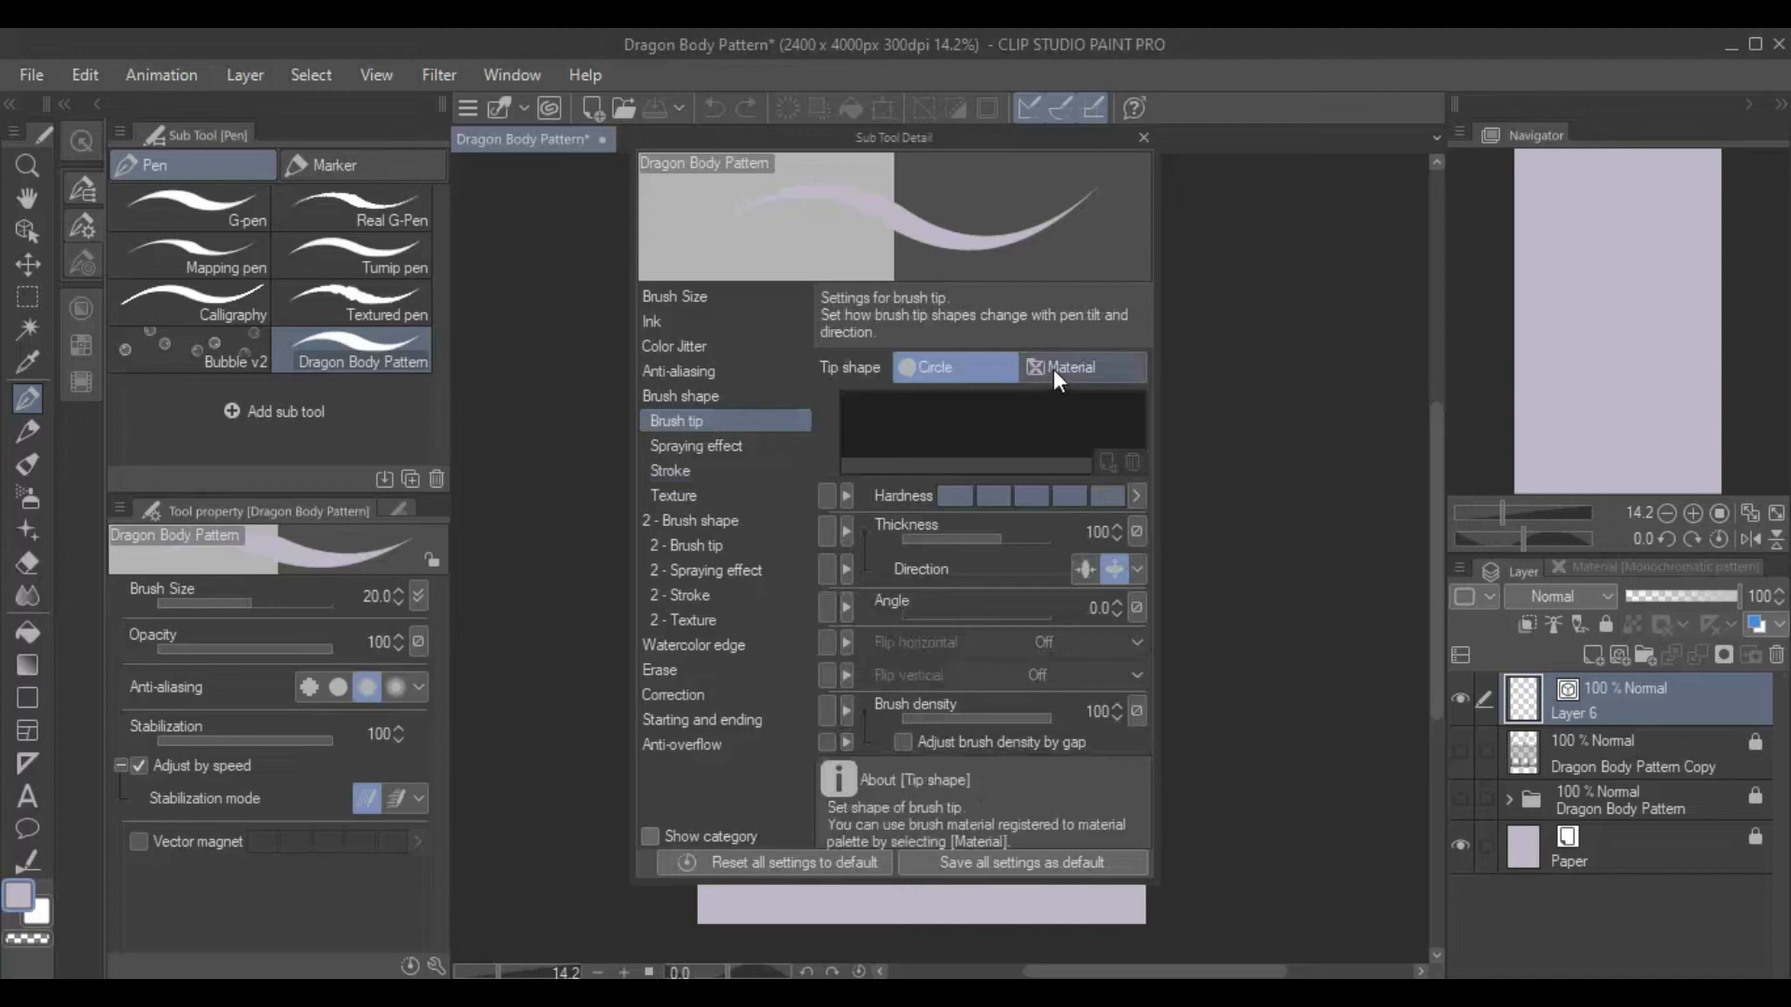
{"action": "left_click", "coordinate": [1079, 366]}
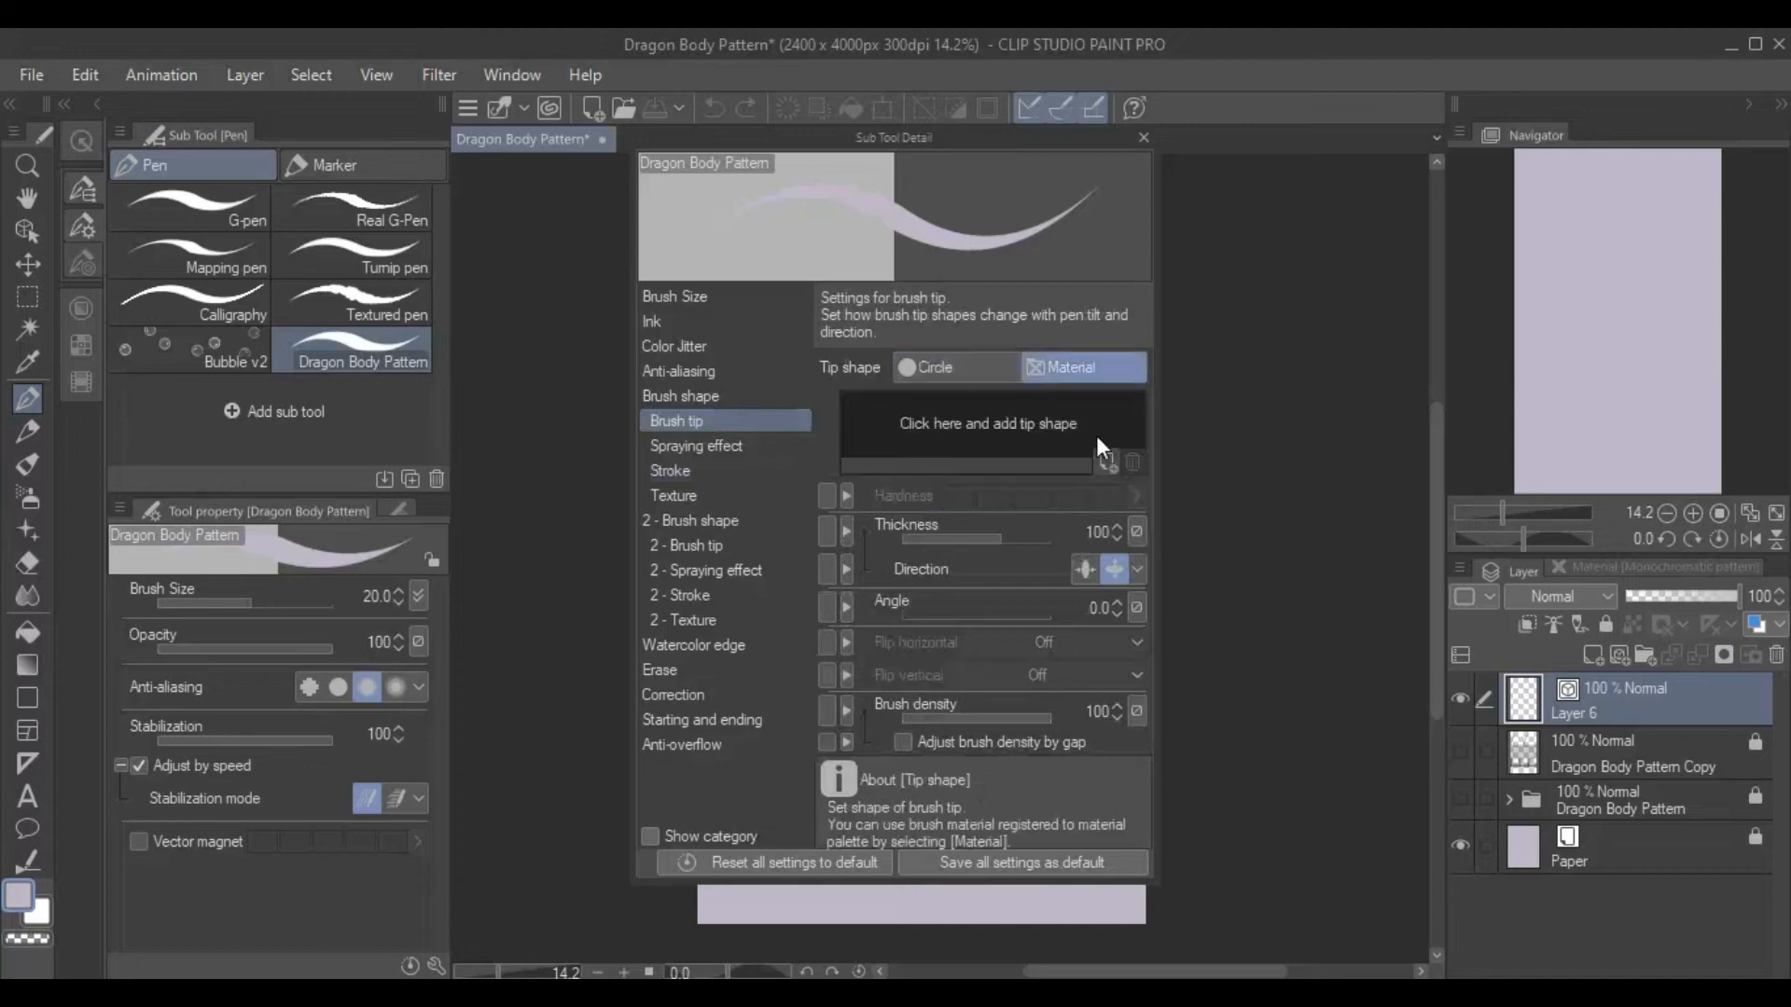
{"action": "left_click", "coordinate": [986, 424]}
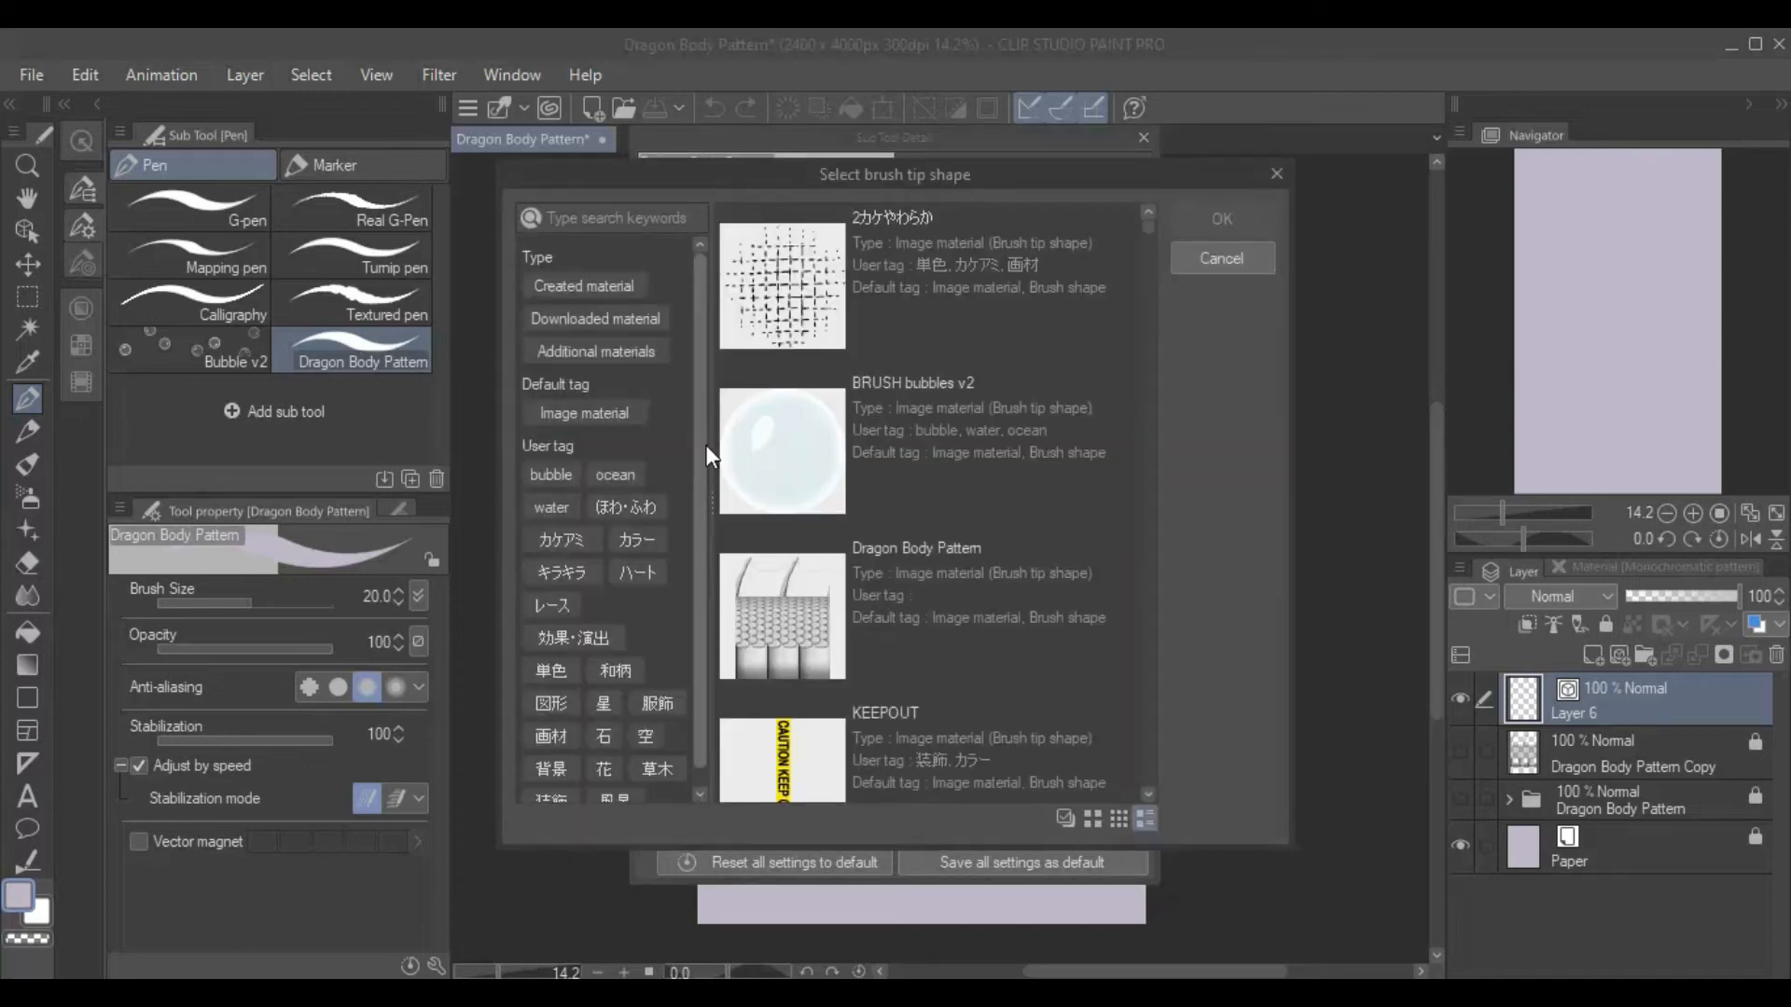
{"action": "left_click", "coordinate": [584, 286]}
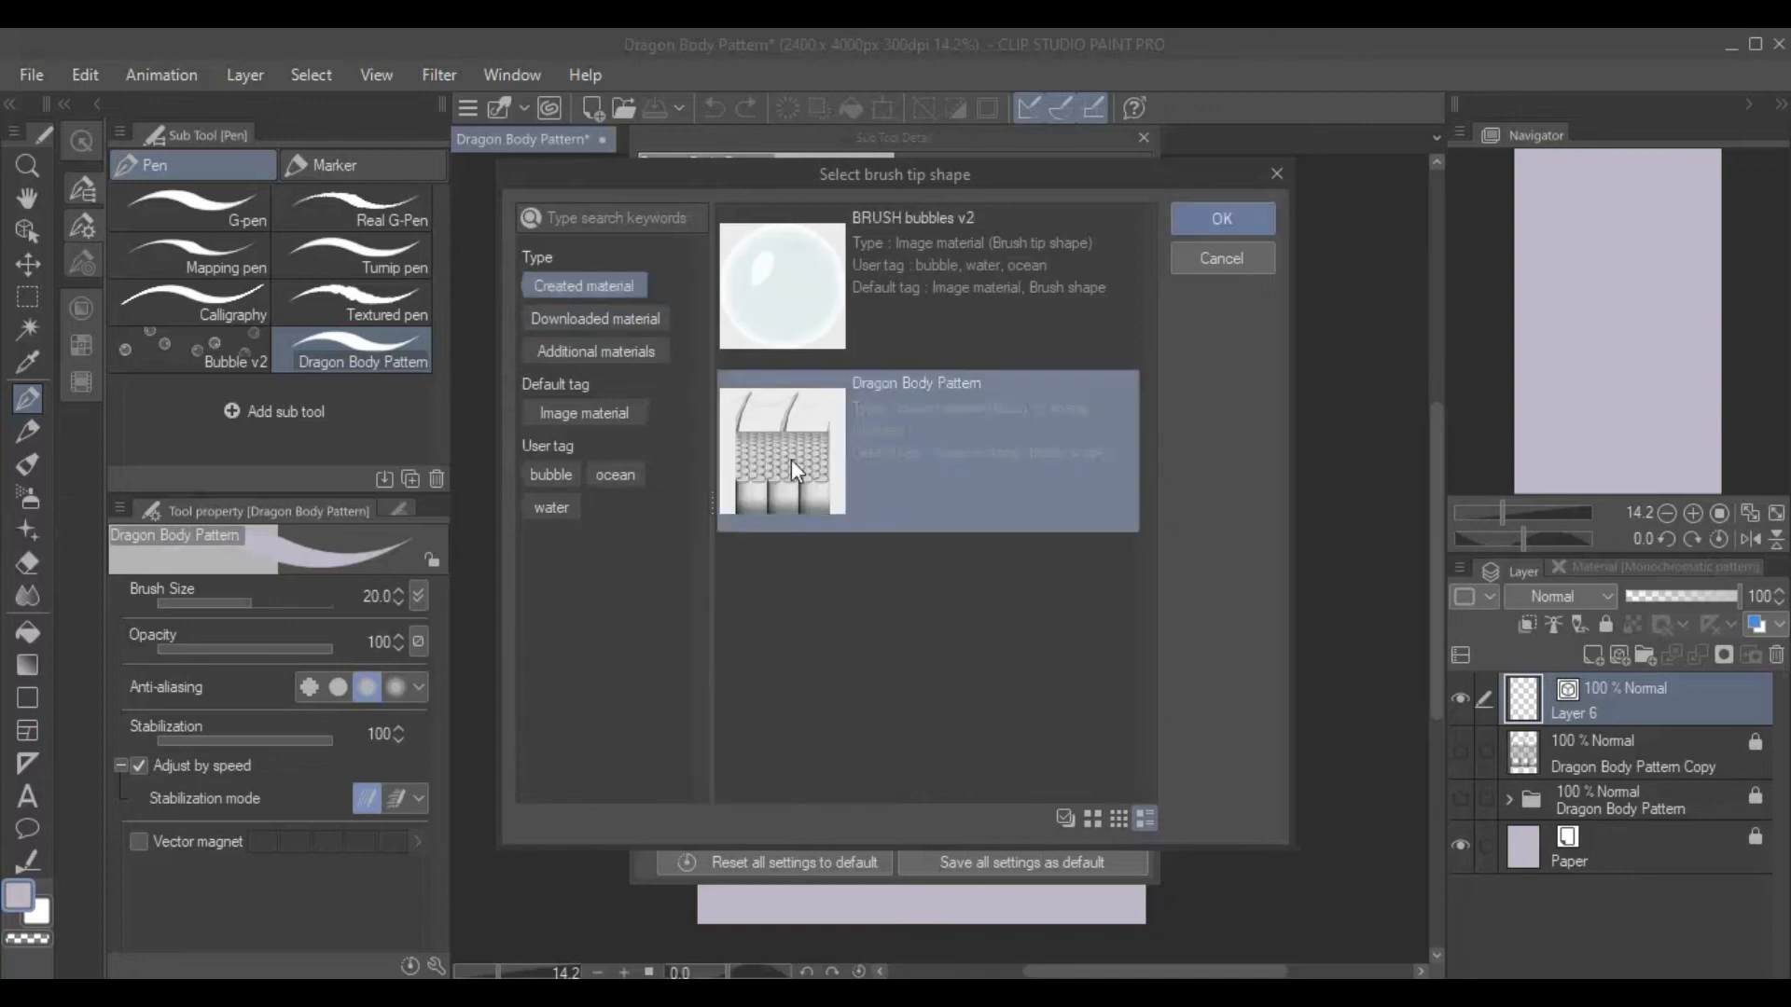
{"action": "left_click", "coordinate": [1221, 219]}
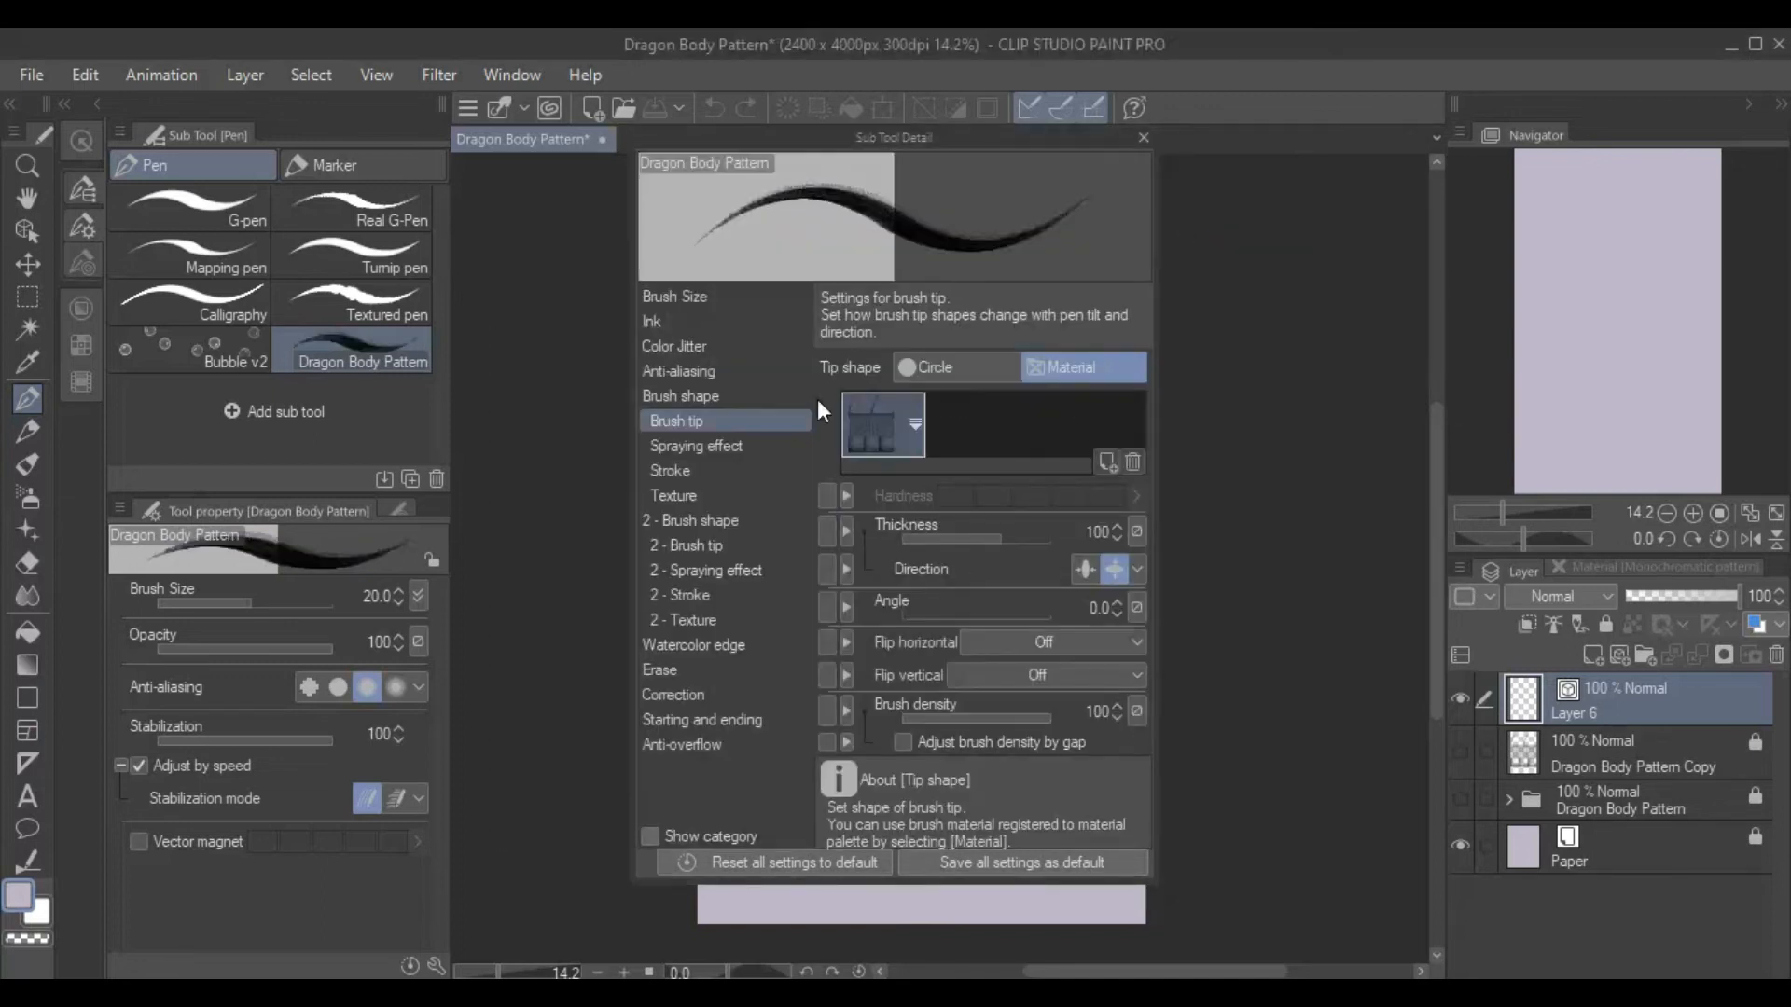
Enable Ribbon stroke and set the brush tip angle to 90 degrees
{"action": "left_click", "coordinate": [670, 470]}
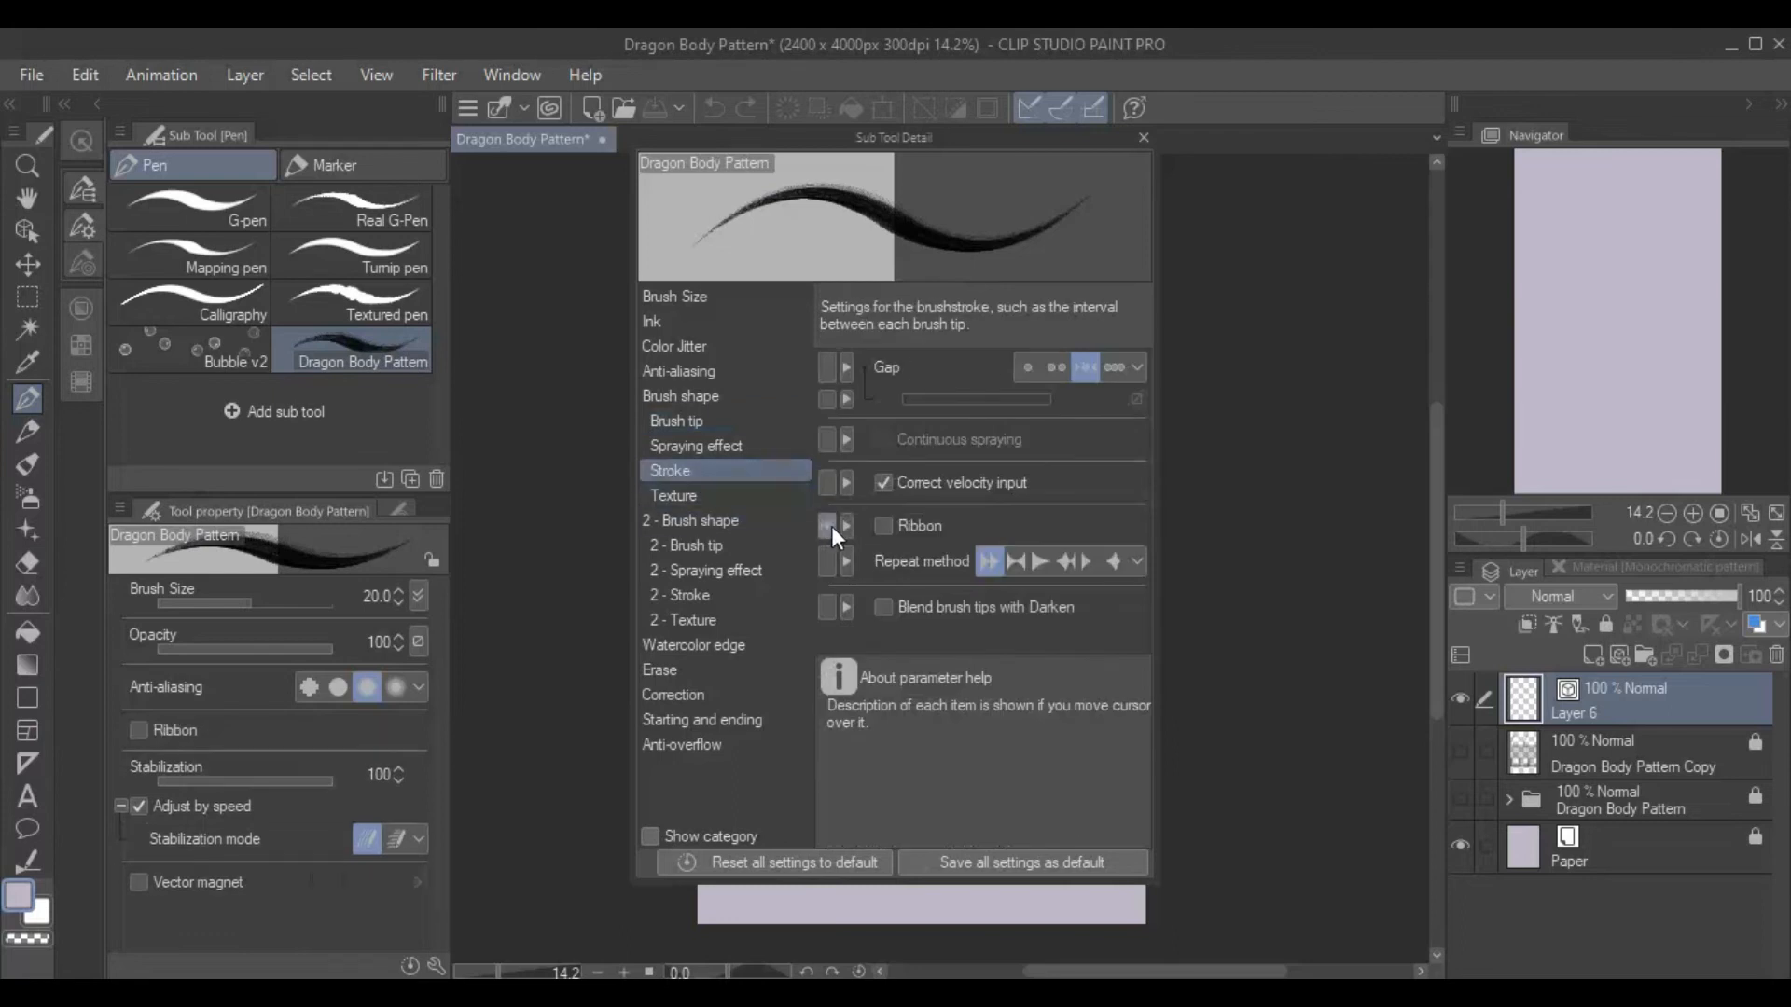
{"action": "mouse_move", "coordinate": [920, 525]}
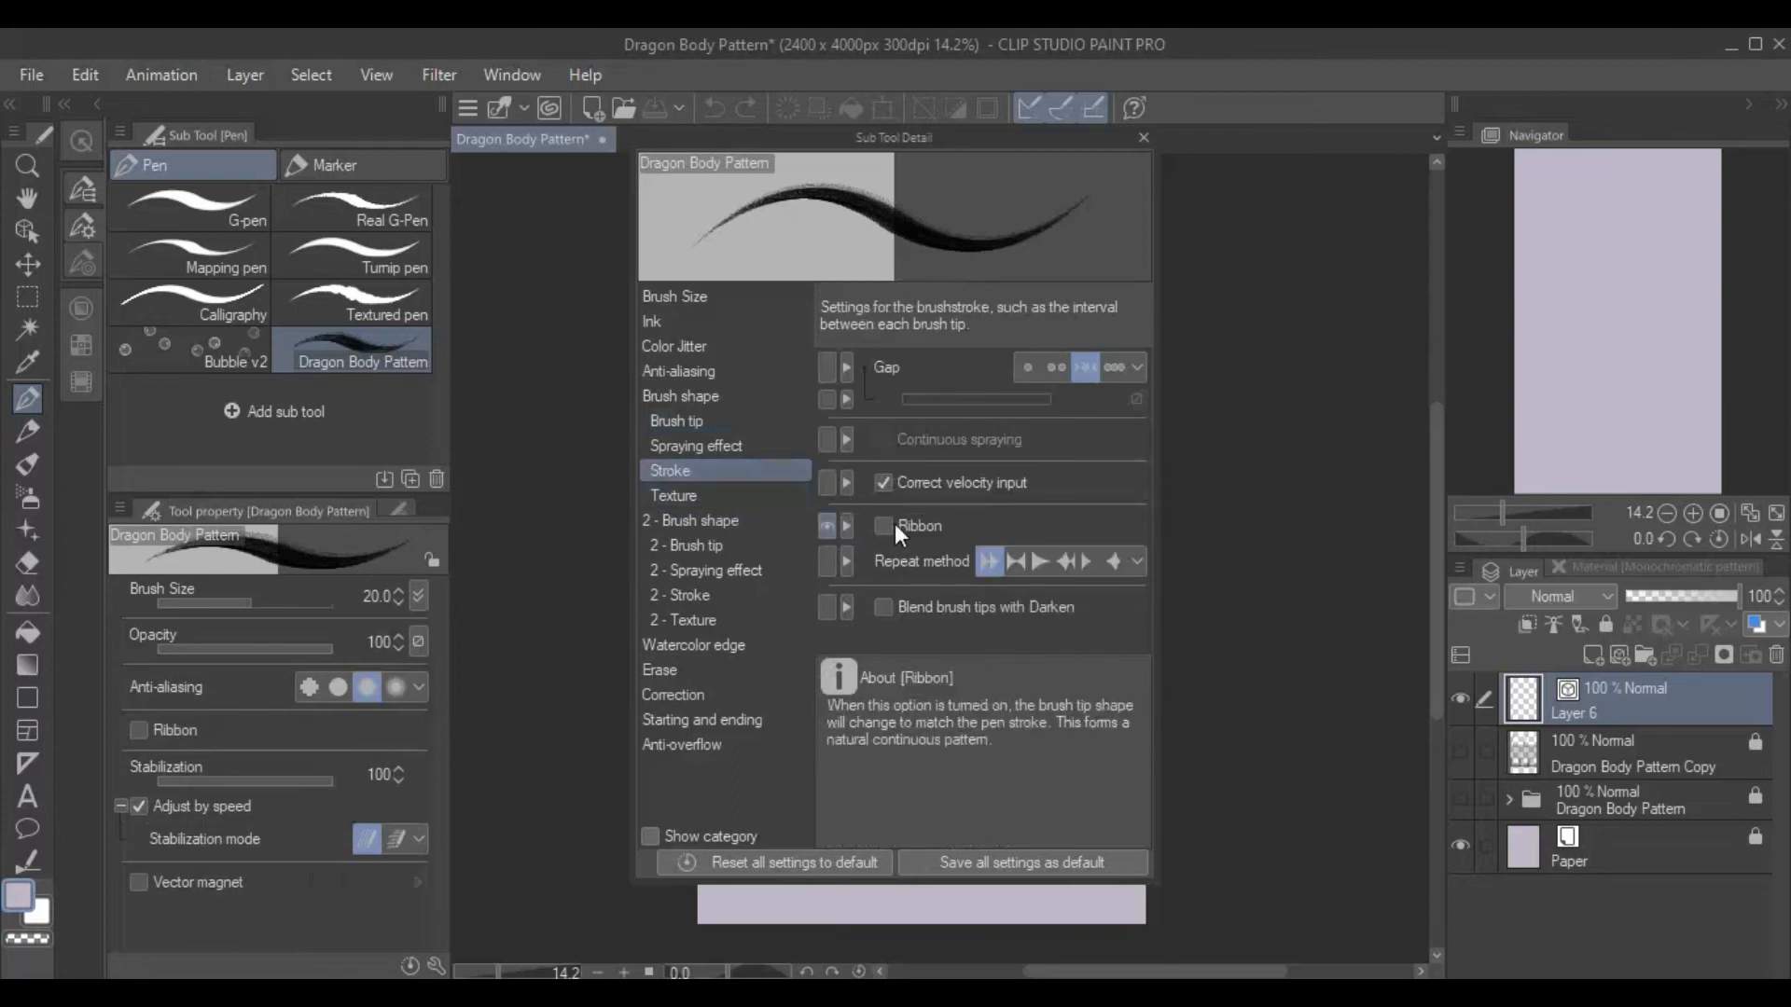
{"action": "left_click", "coordinate": [884, 526]}
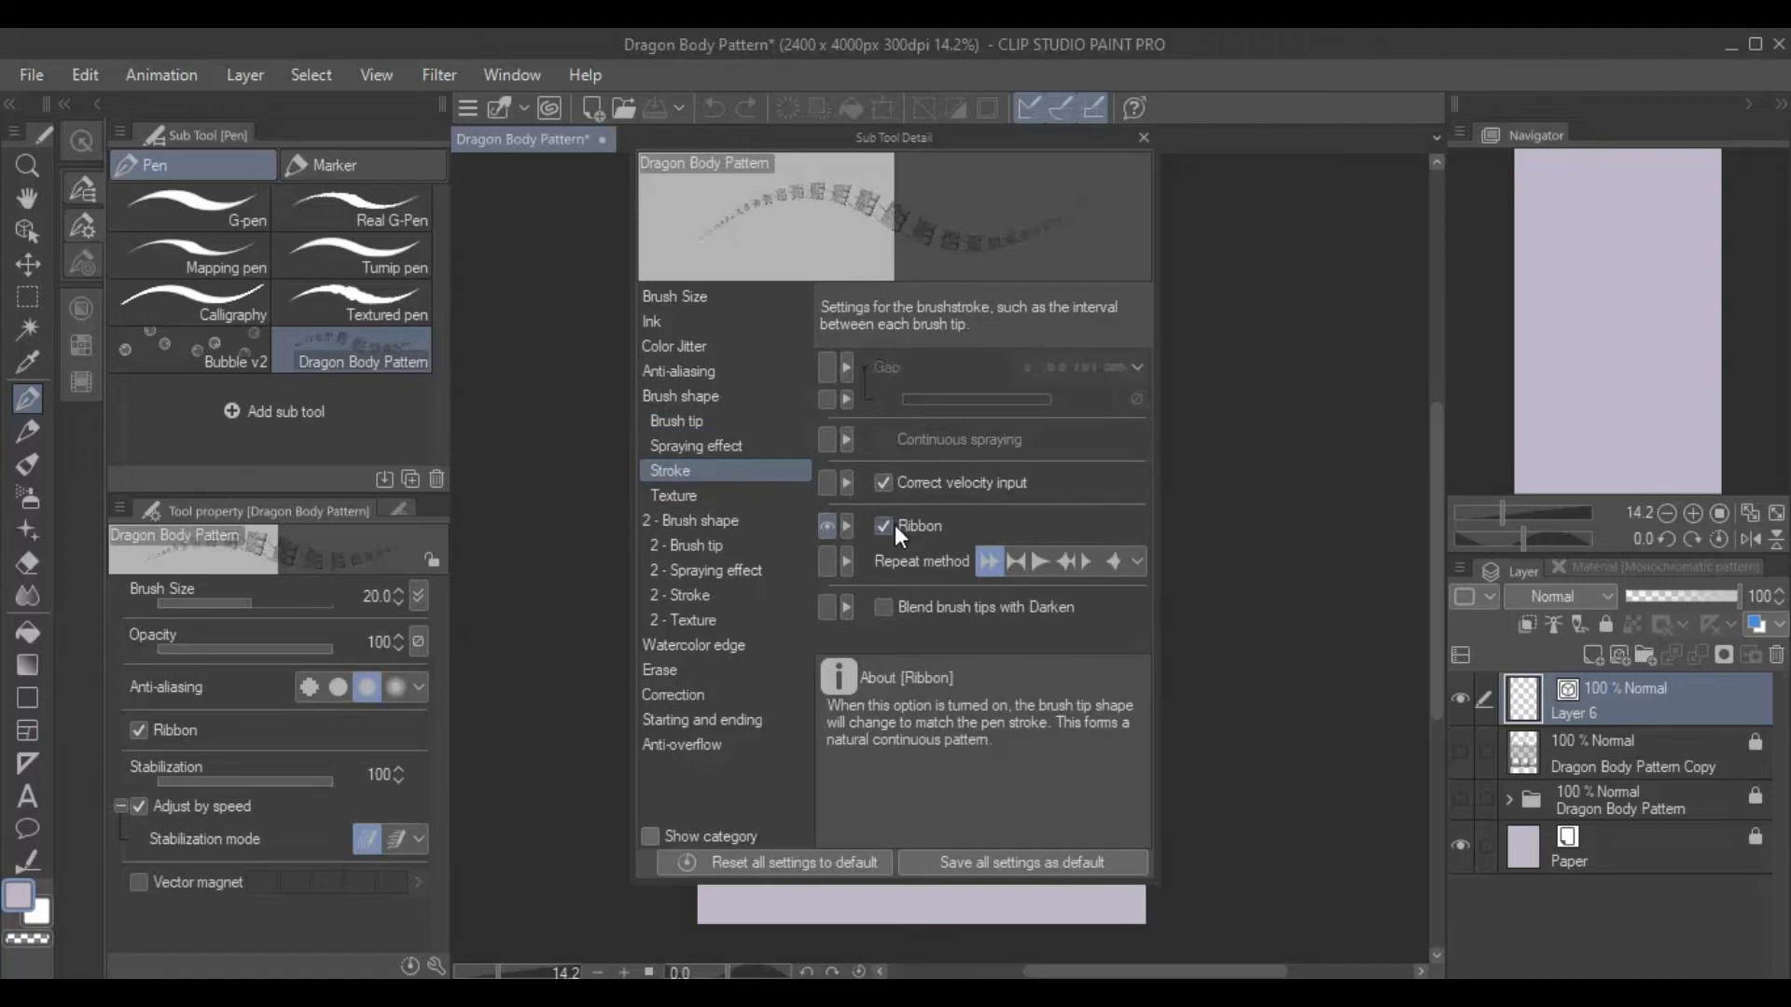
{"action": "mouse_move", "coordinate": [831, 552]}
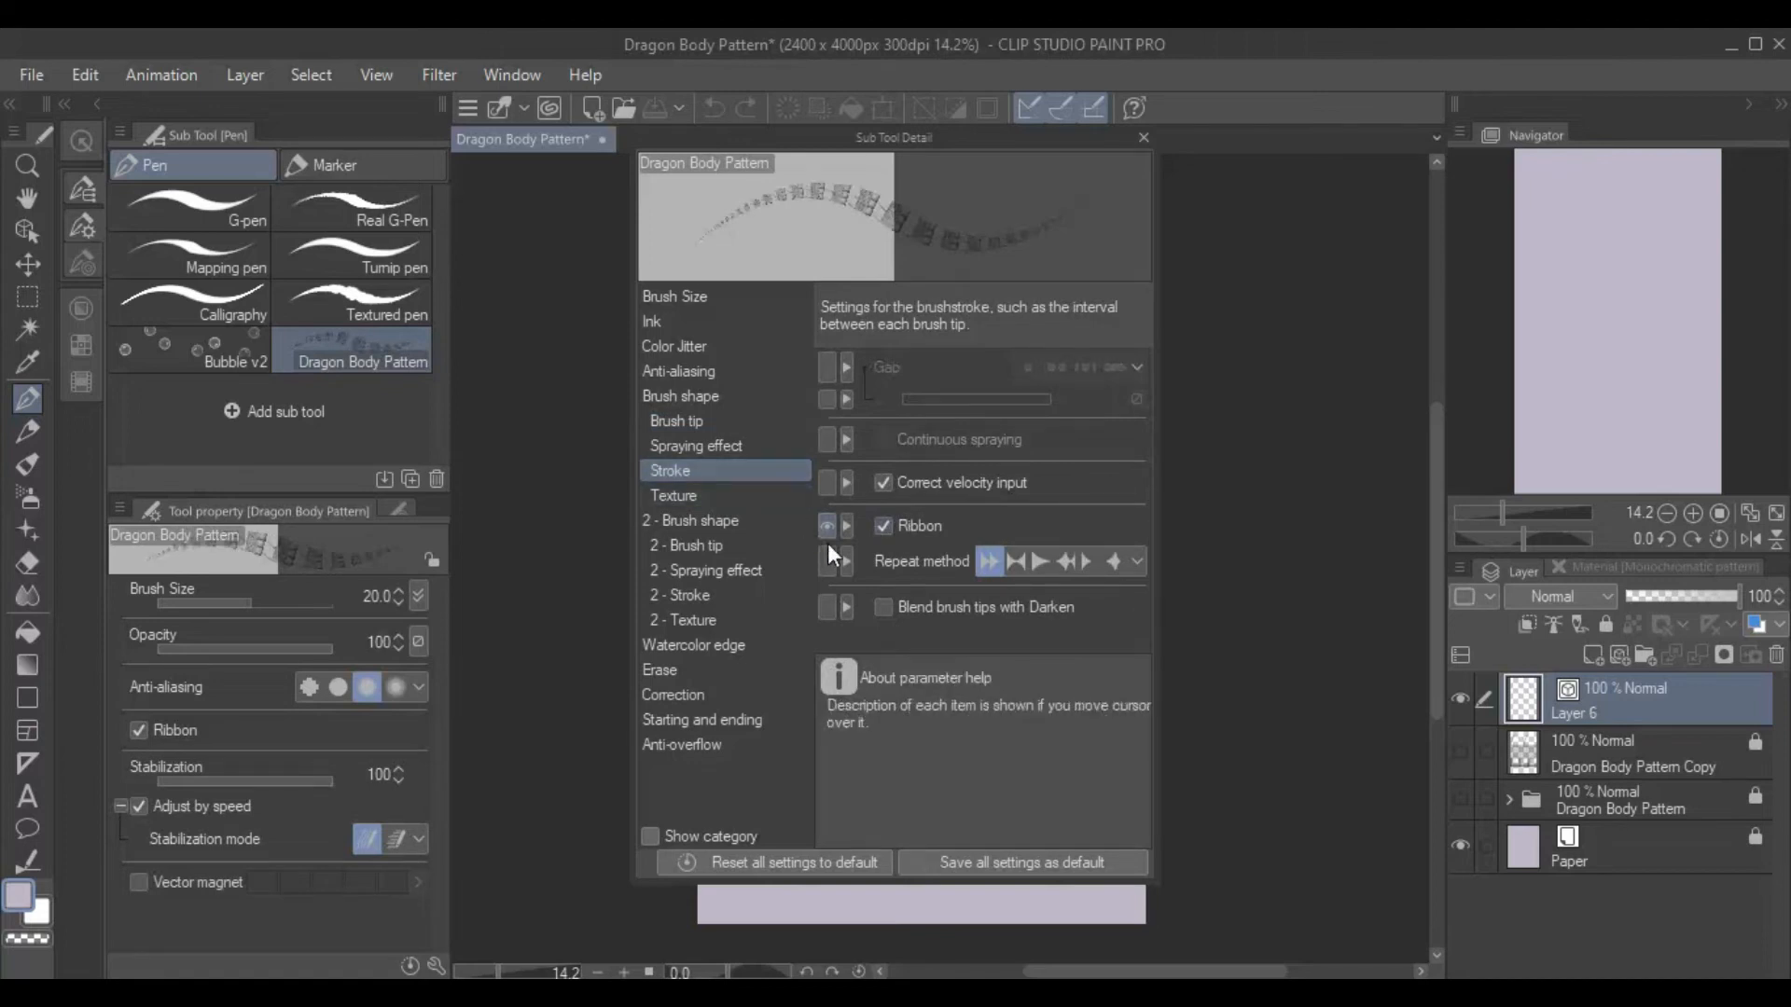
{"action": "left_click", "coordinate": [677, 421]}
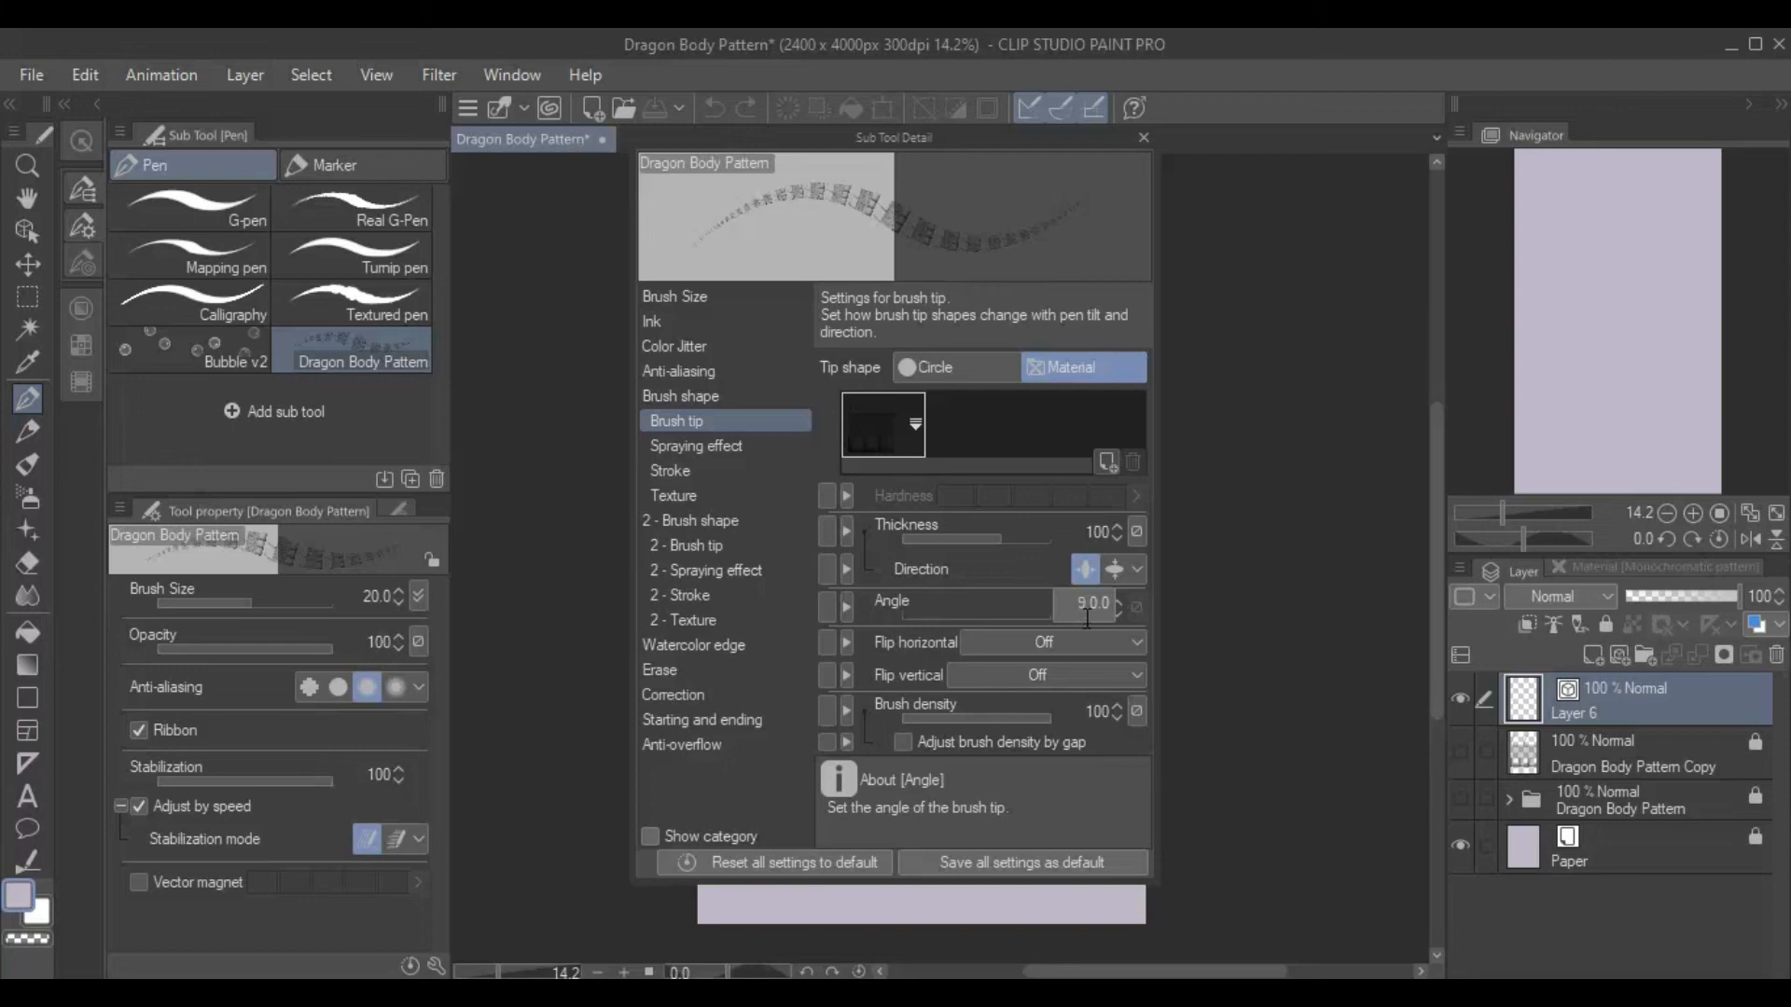
{"action": "left_click", "coordinate": [1141, 137]}
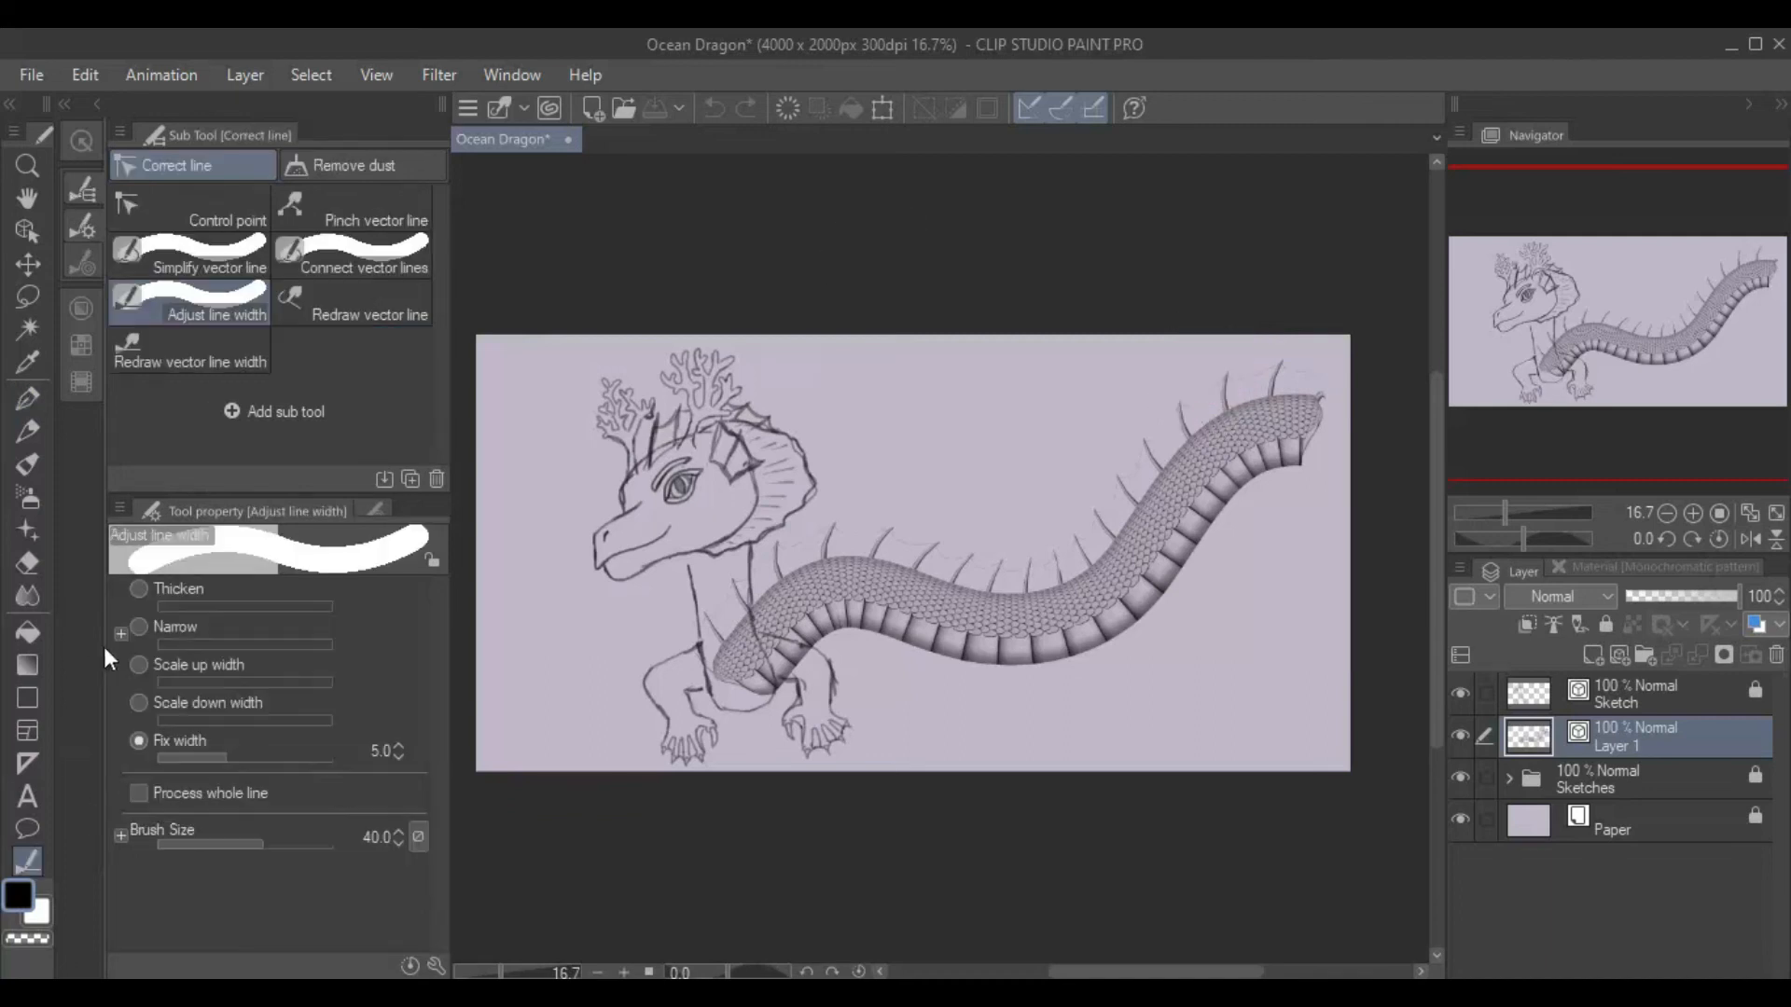
Draw the scaled dragon body, then set Adjust line width to Narrow
{"action": "left_click", "coordinate": [139, 625]}
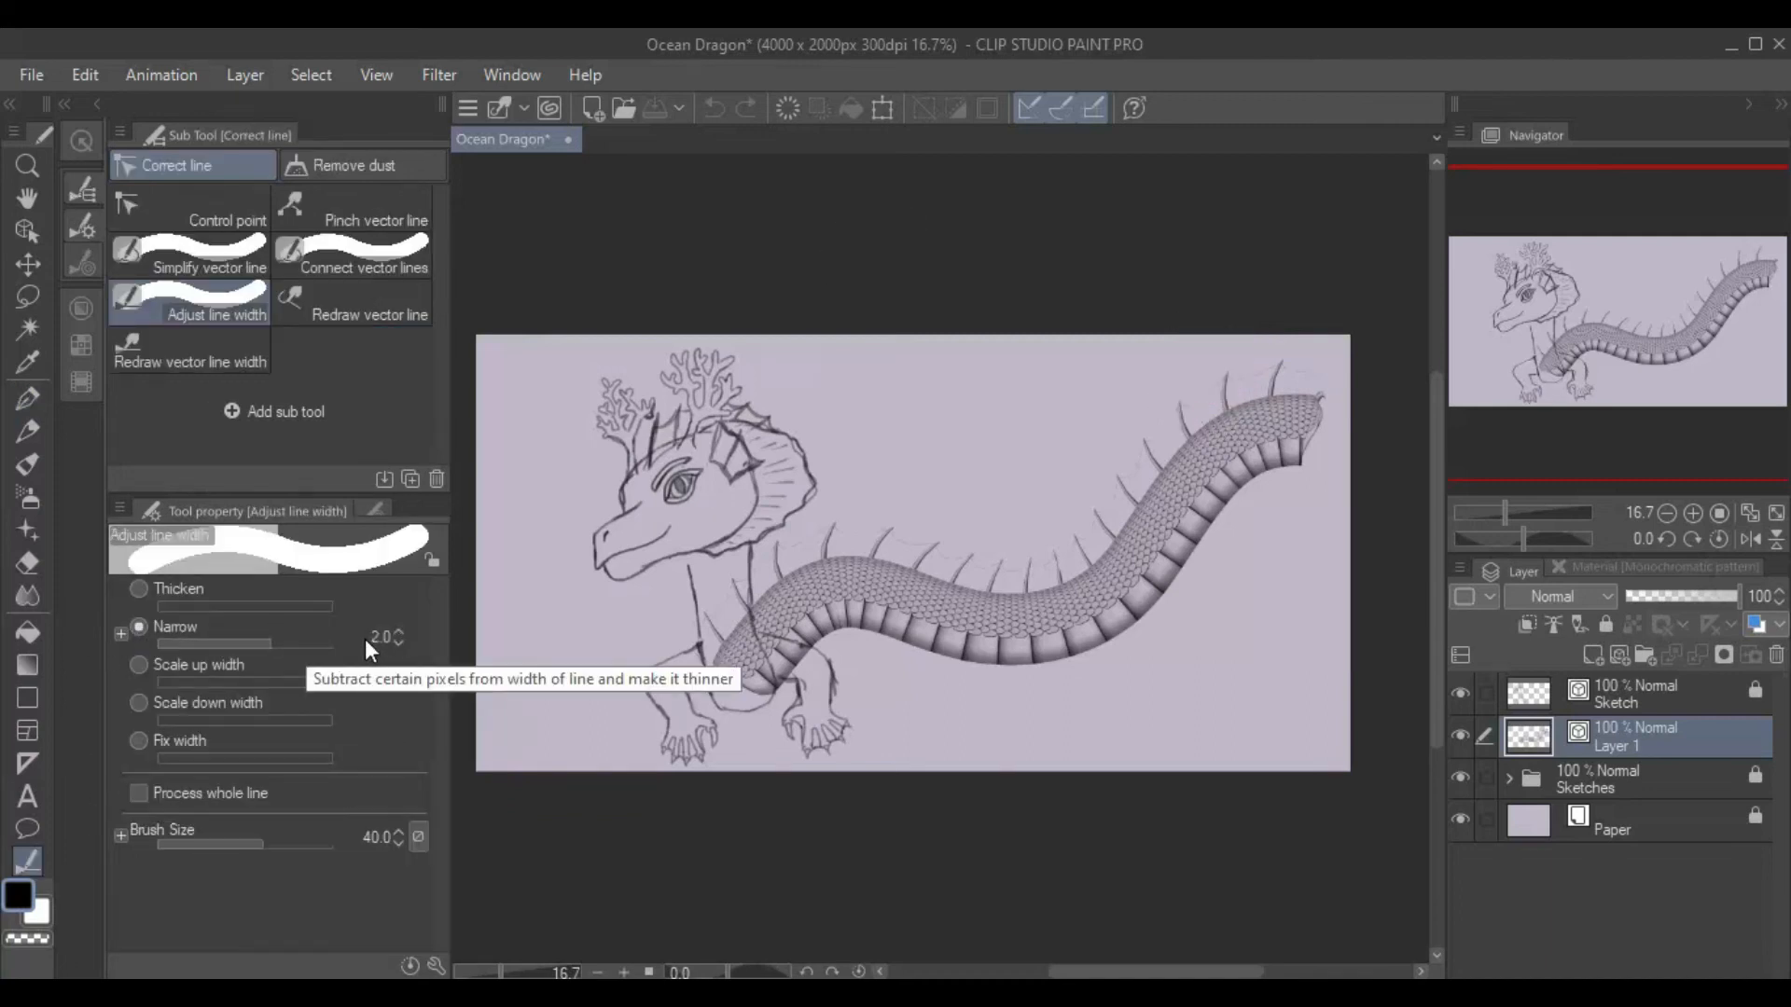
{"action": "mouse_move", "coordinate": [397, 693]}
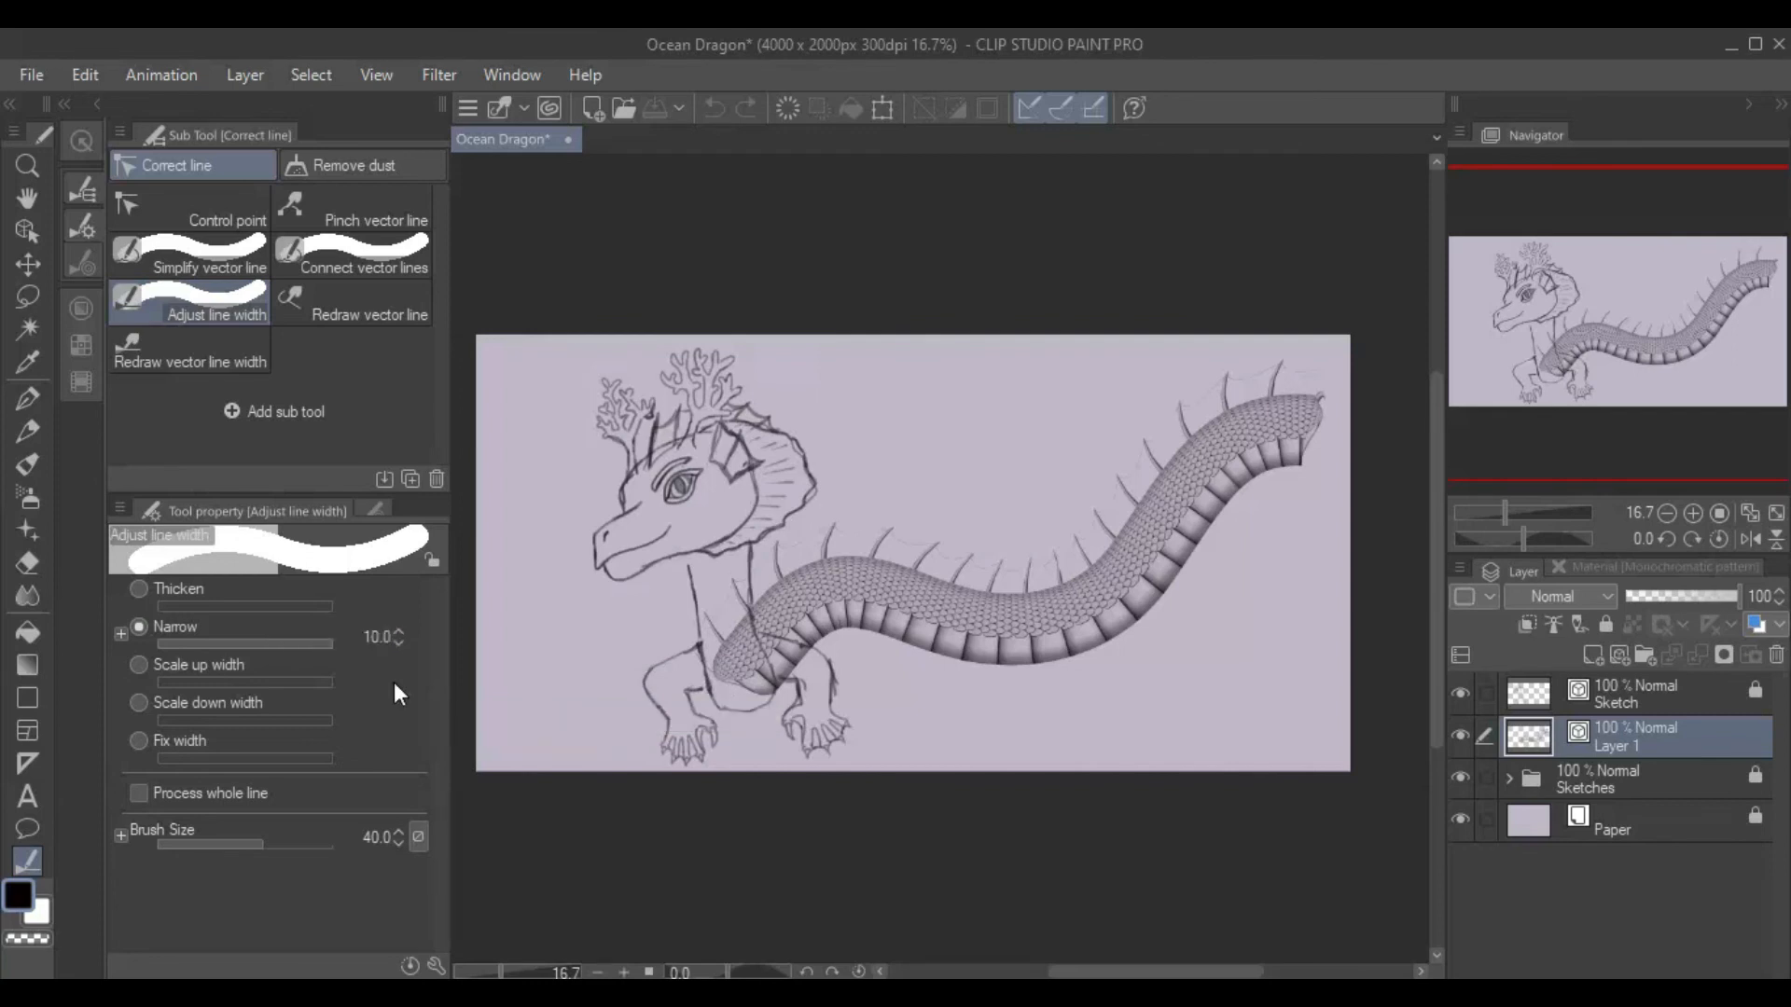
{"action": "mouse_move", "coordinate": [1086, 358]}
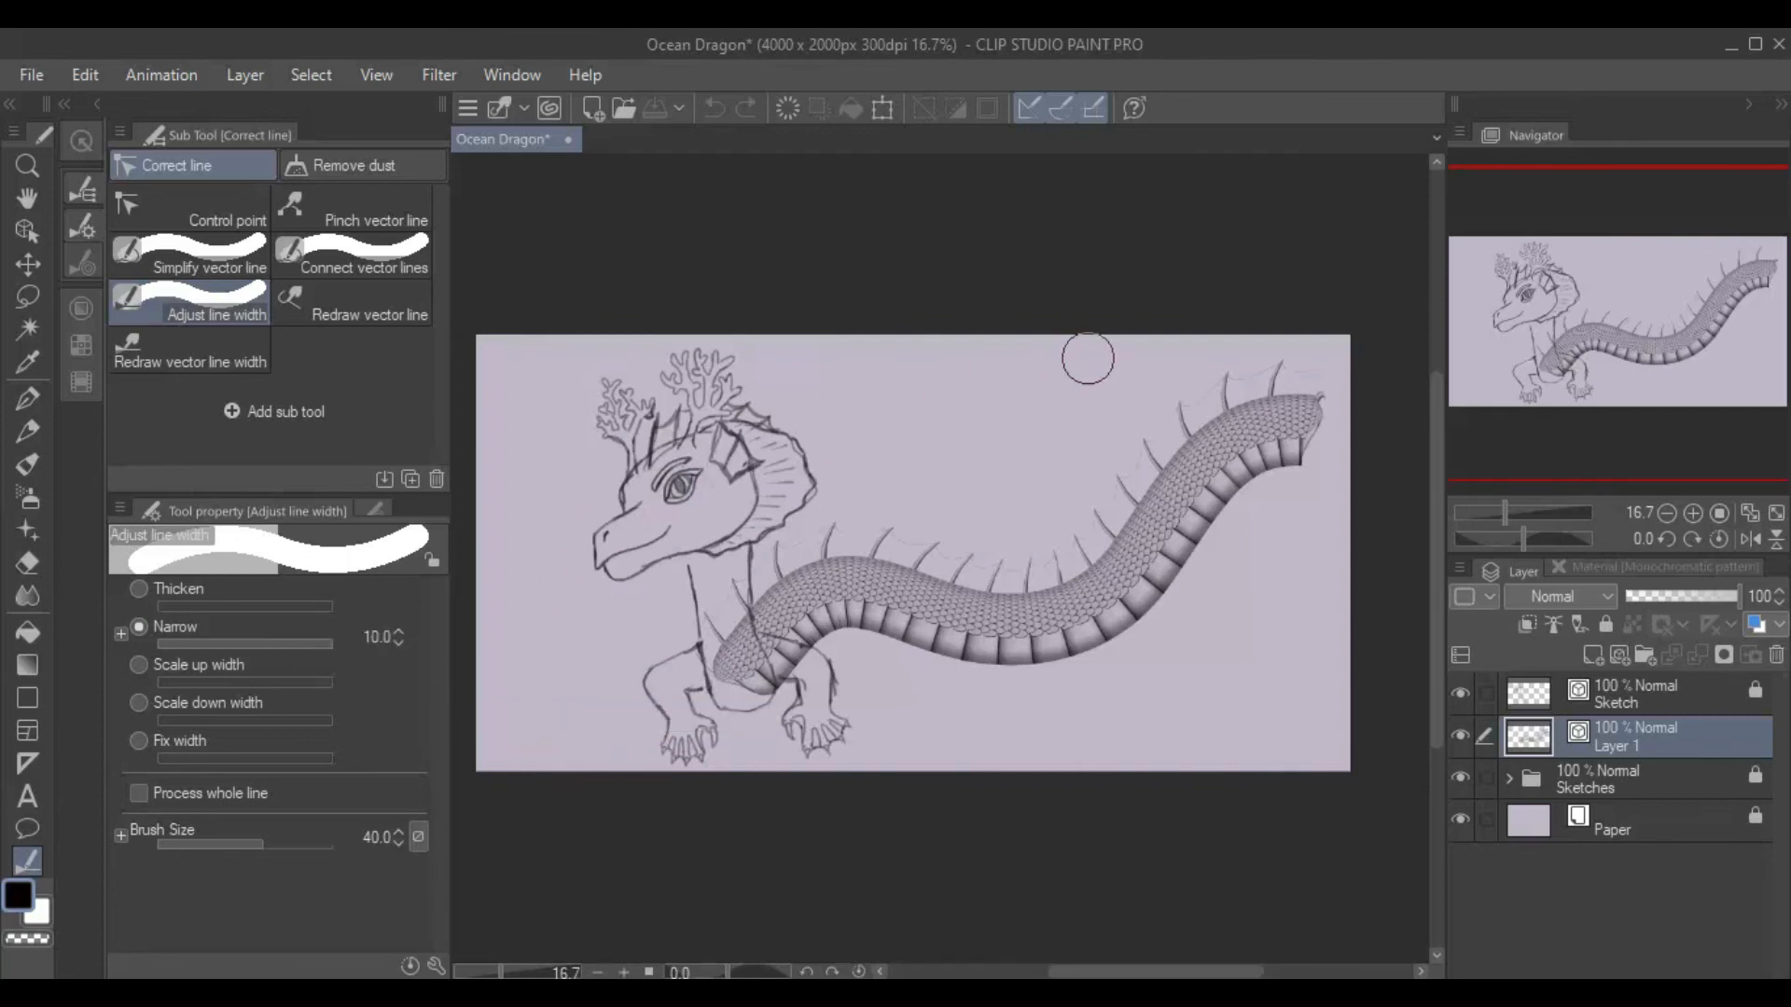